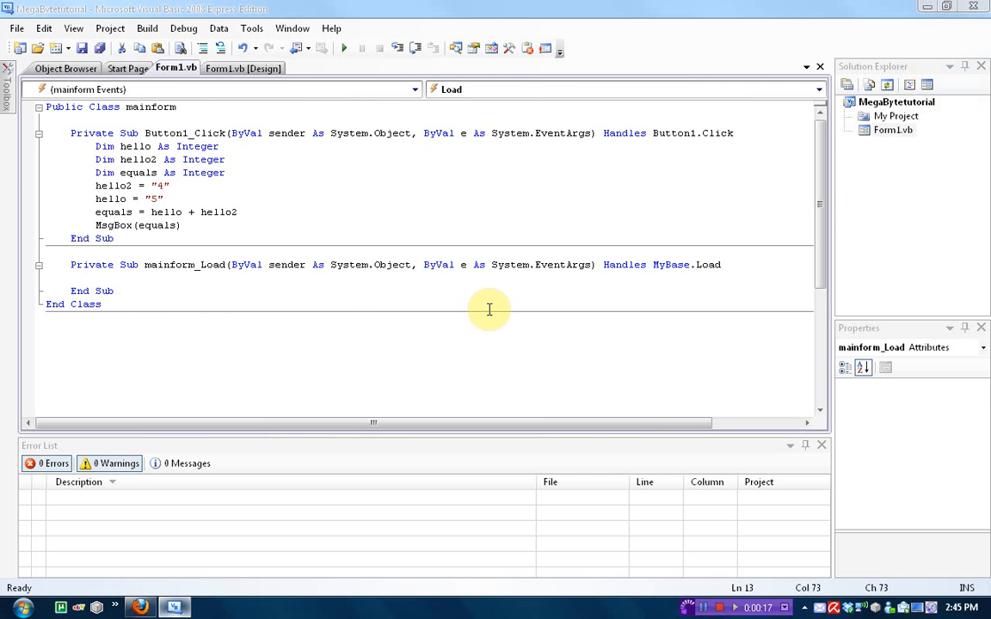
mouse_move(381, 116)
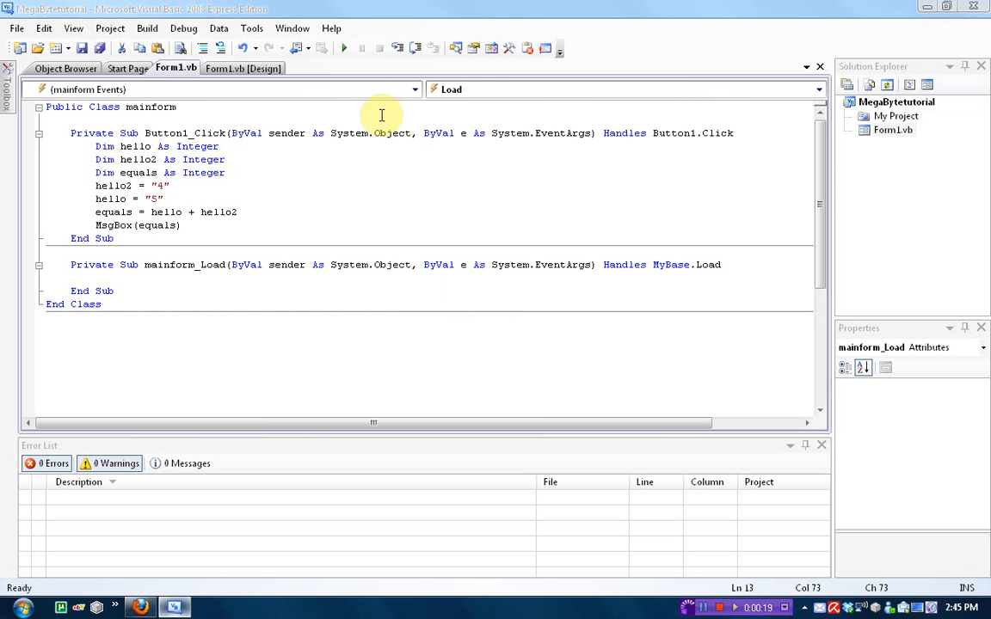
mouse_move(489, 218)
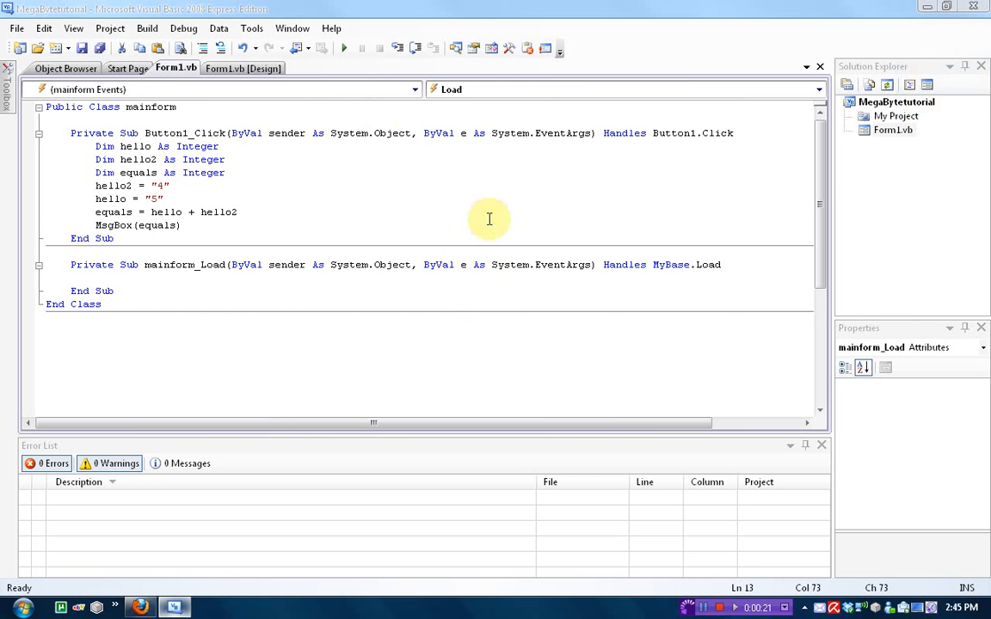
Select the old Dim and arithmetic lines inside Button1_Click for replacement.
left_click(266, 220)
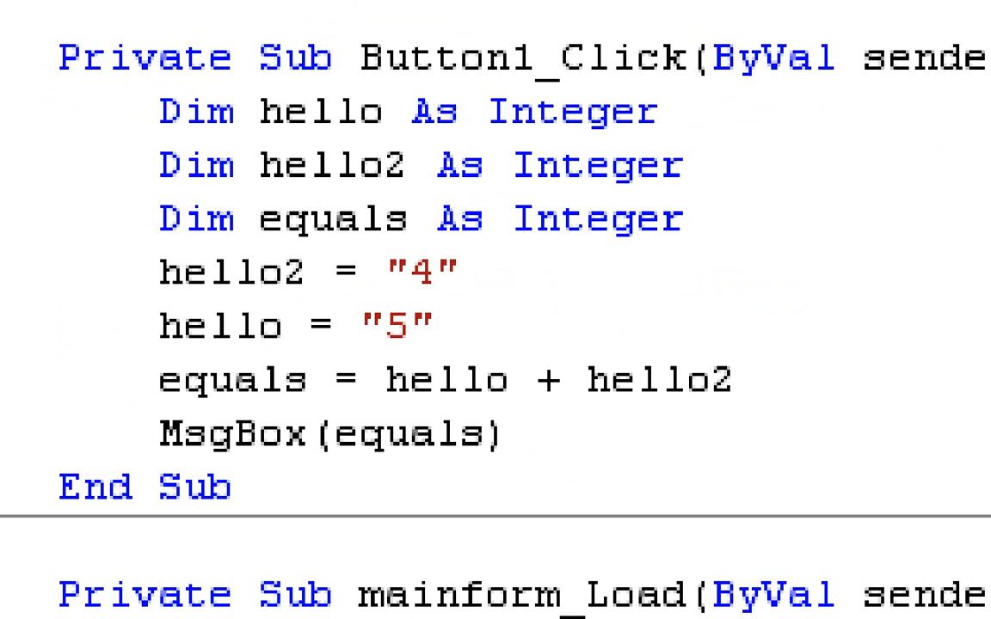
left_click(510, 435)
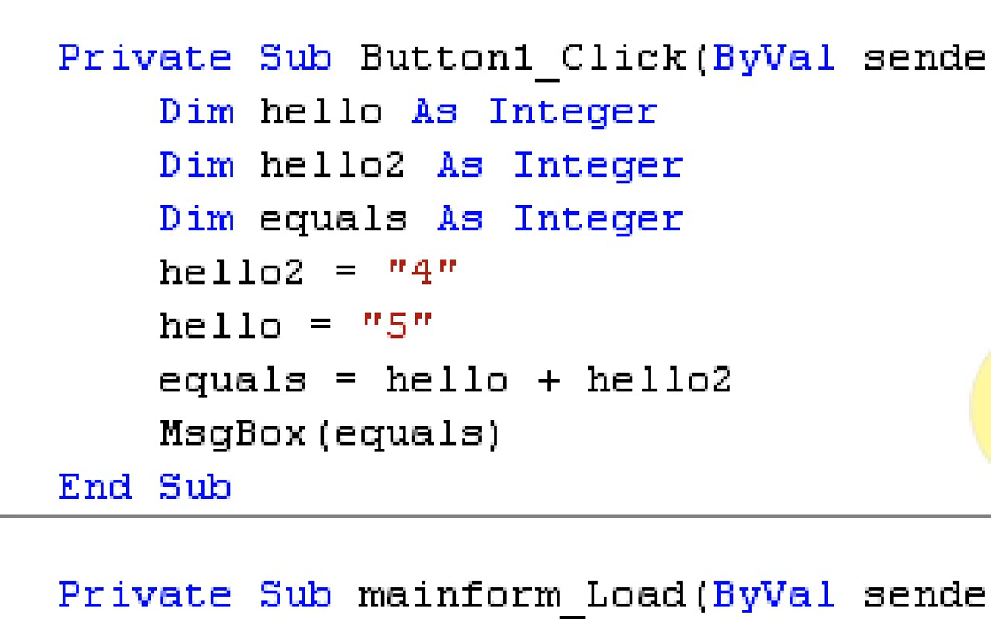
left_click(510, 439)
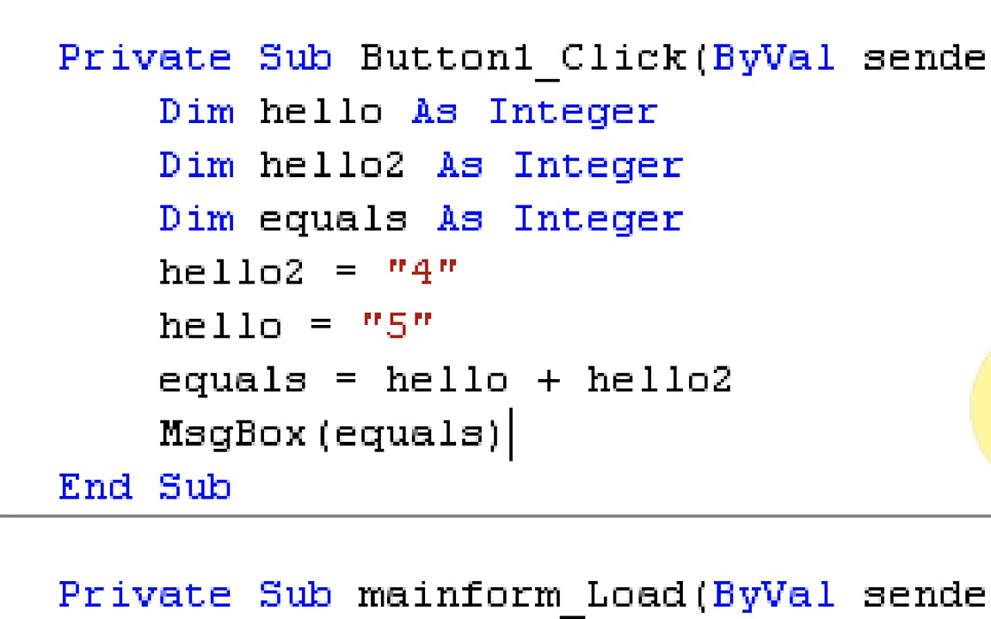
left_click_drag(155, 108, 516, 443)
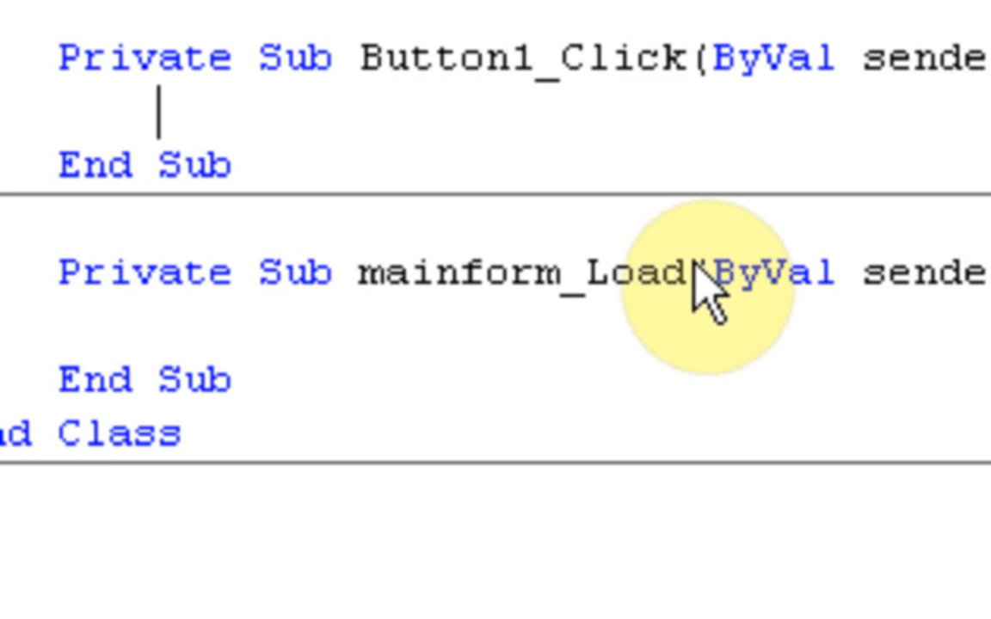
Write If TextBox1.Text = "hello" Then, letting the editor add Else and End If.
type("if")
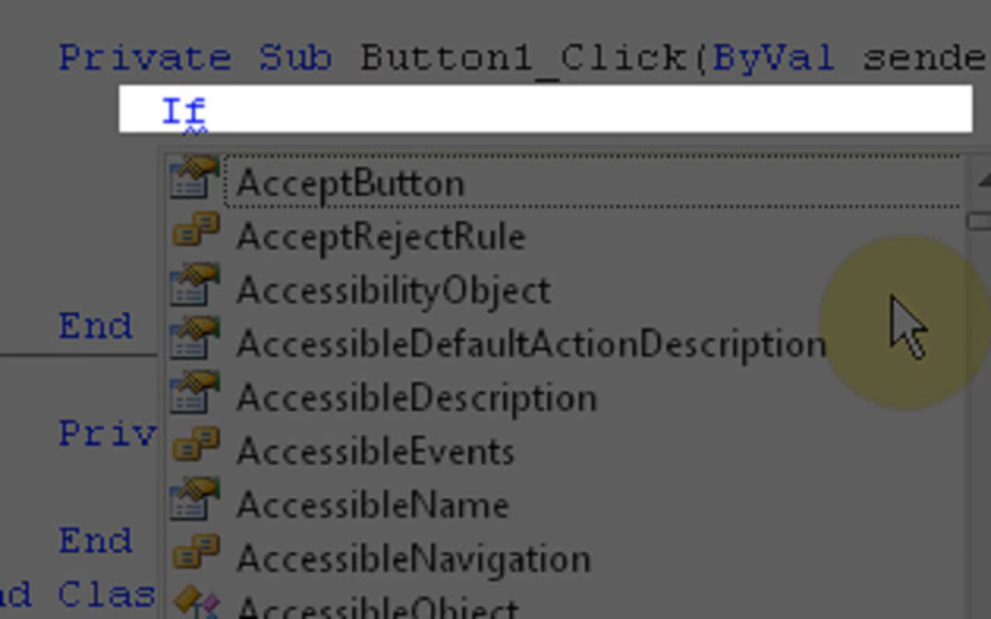
type("textbox1")
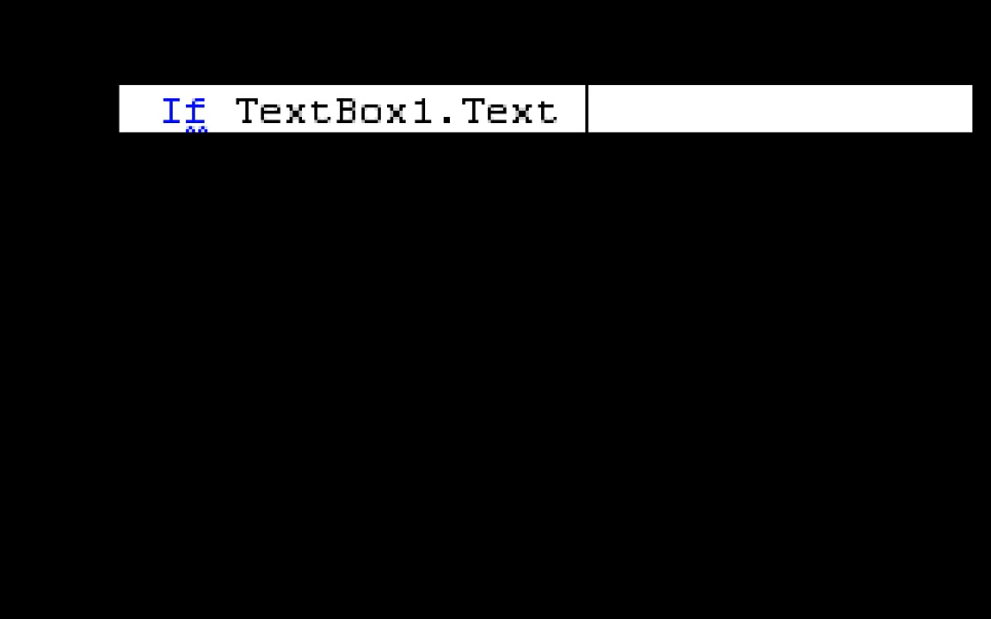
type("= \"hell")
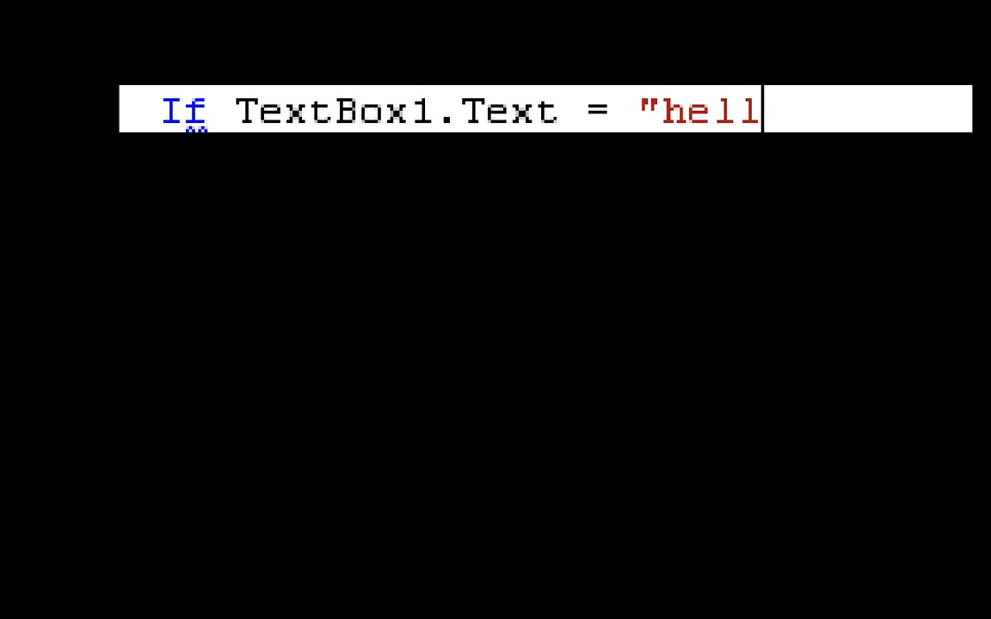
type("o\" the")
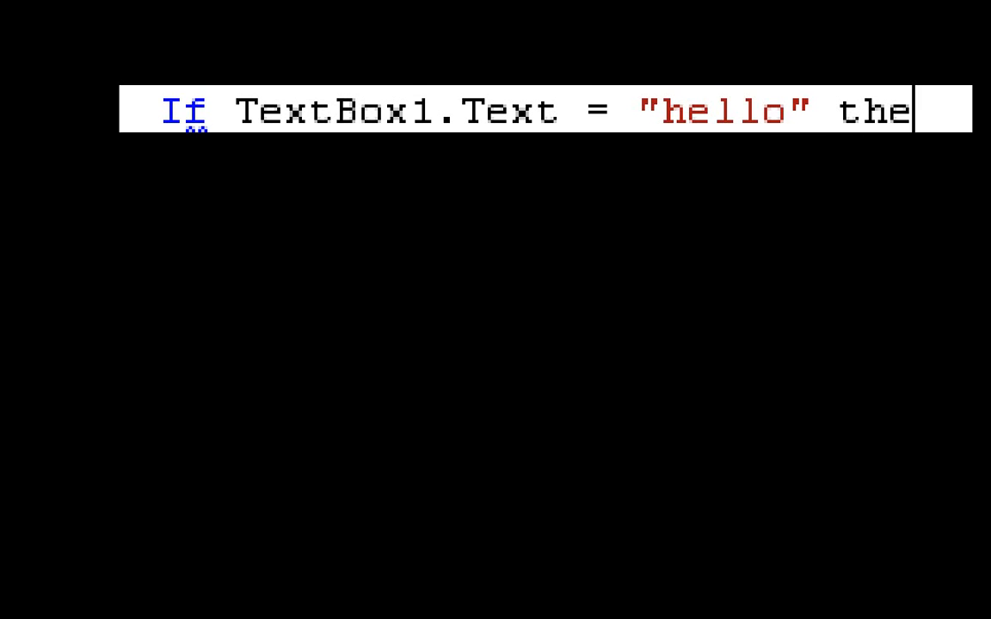
type("n")
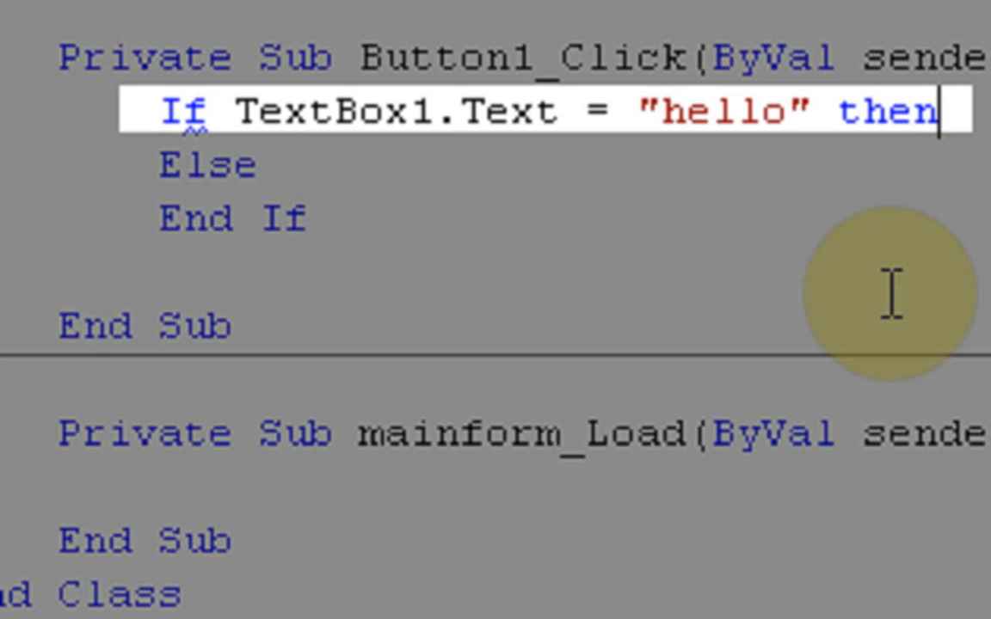
Add MsgBox("Yay!") under the Then line.
key("enter")
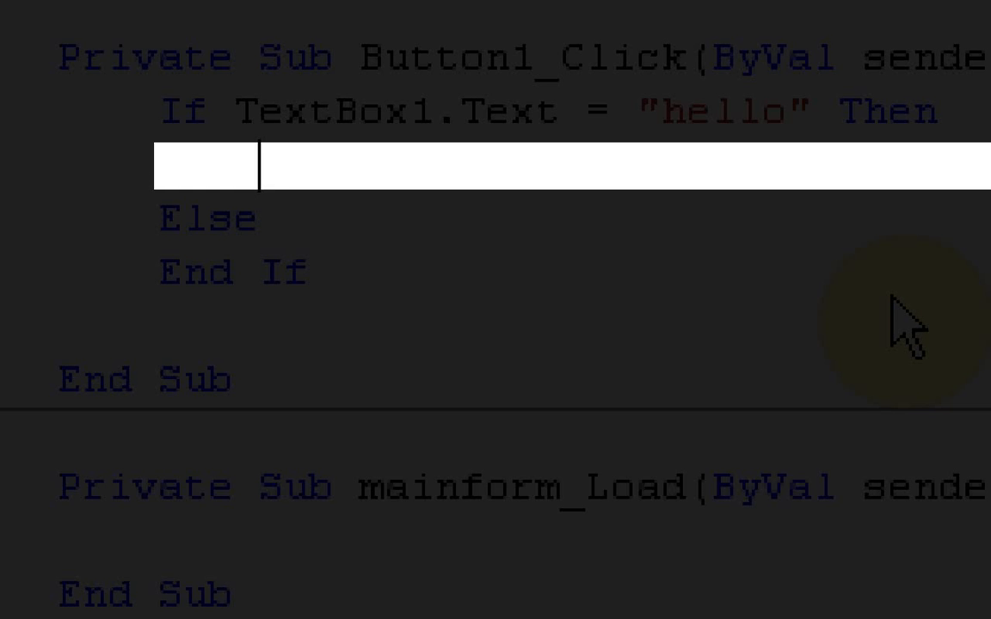
type("ms")
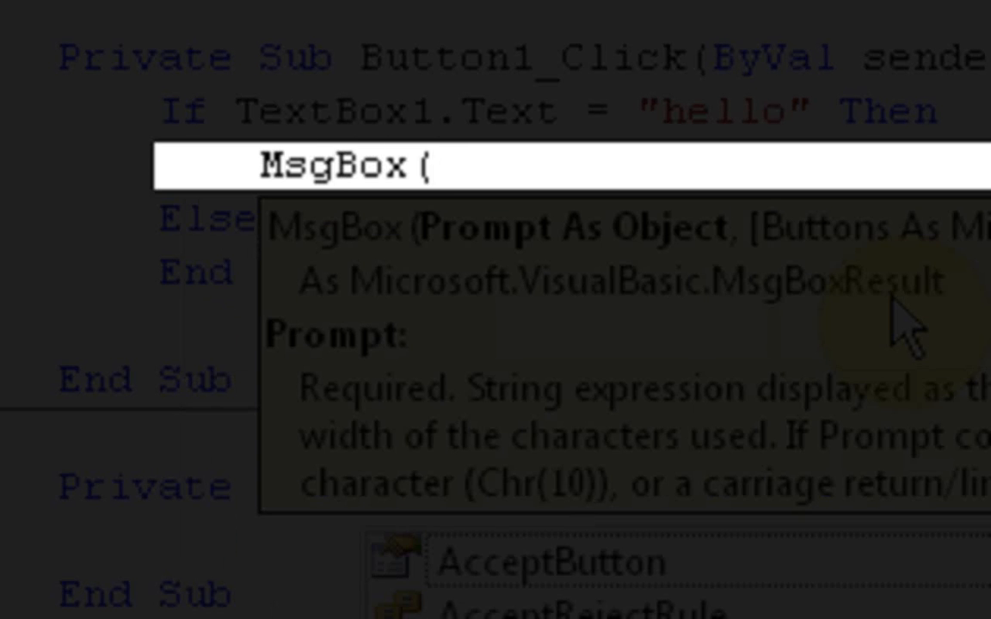
type("\"Yay")
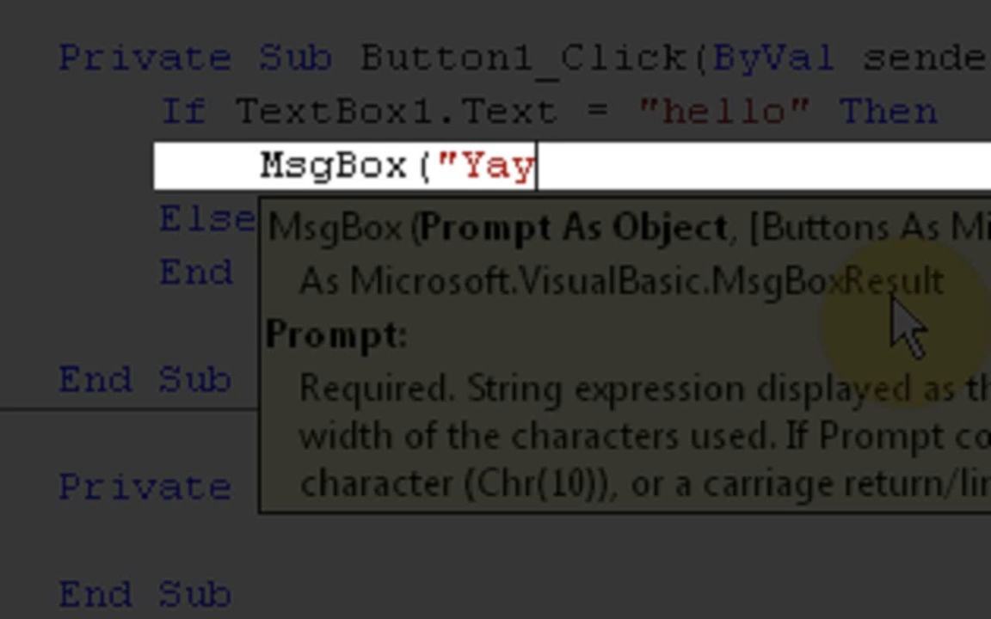
type("!\")")
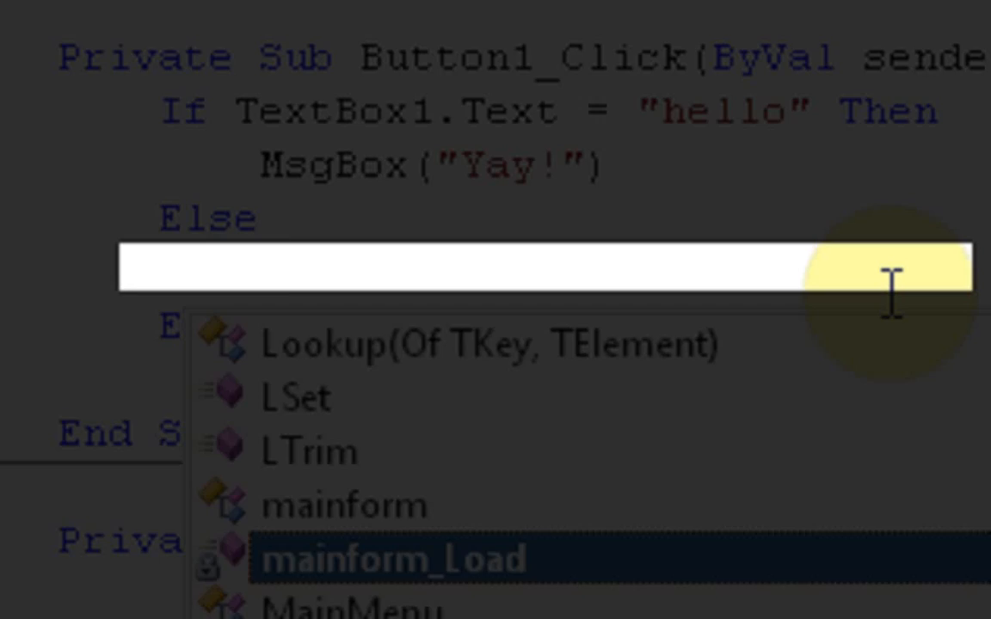
Add MsgBox("Aww :(") under the Else line.
type("msgbox")
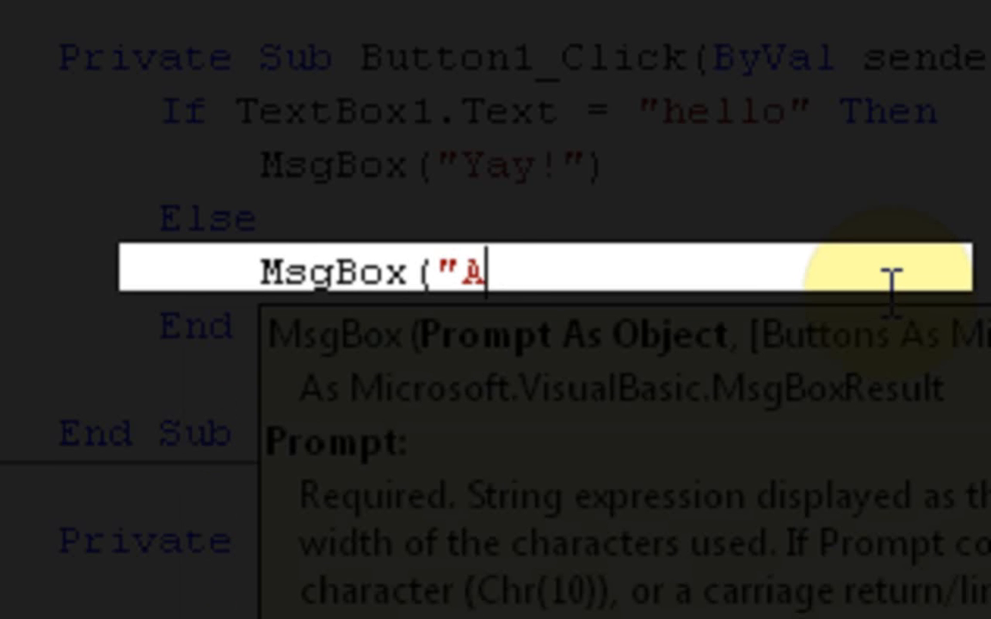
type("ww :(")
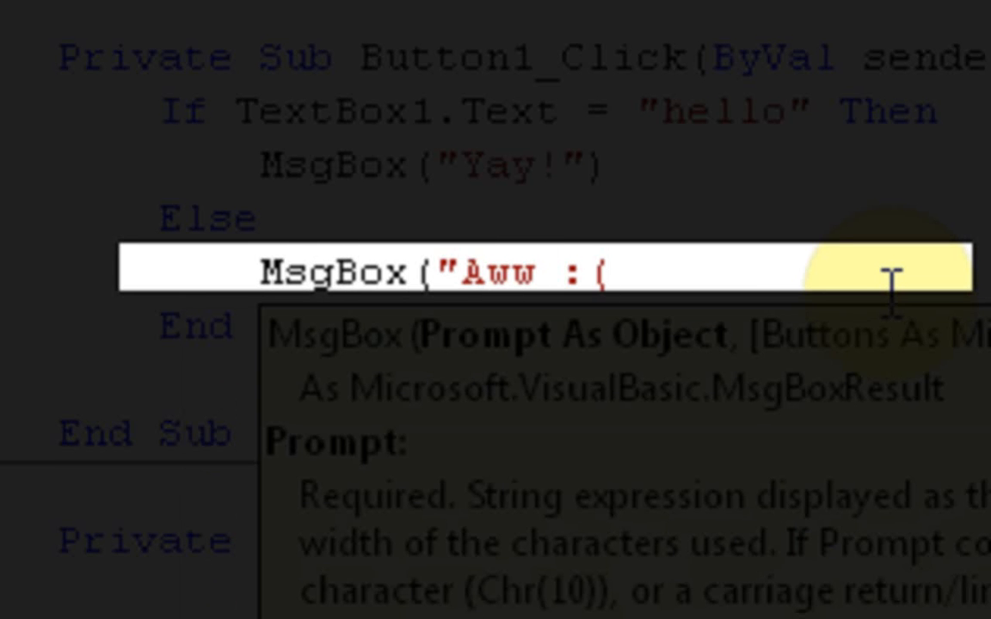
type("\")")
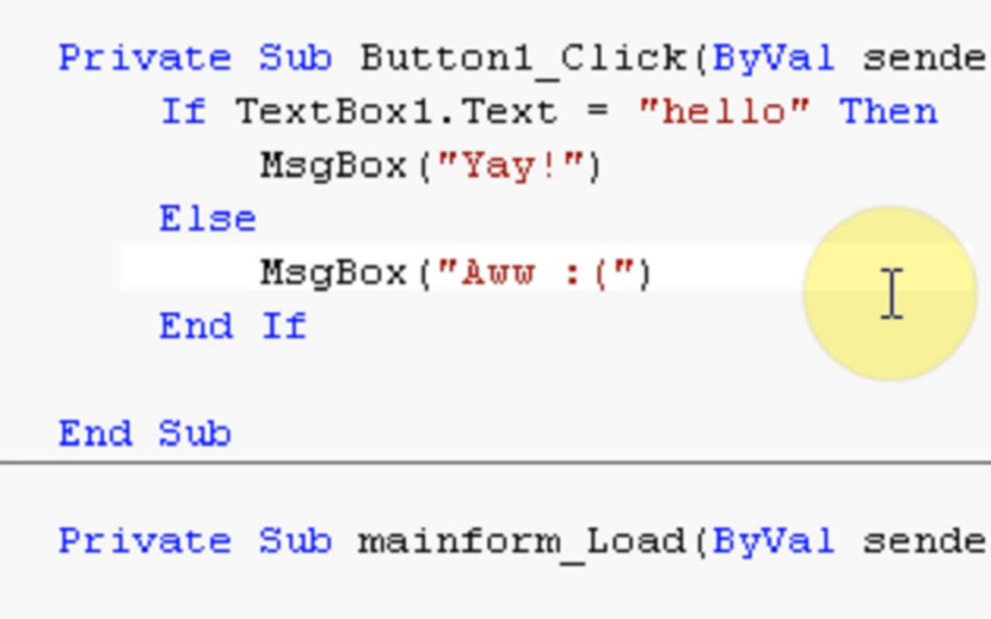
left_click(309, 325)
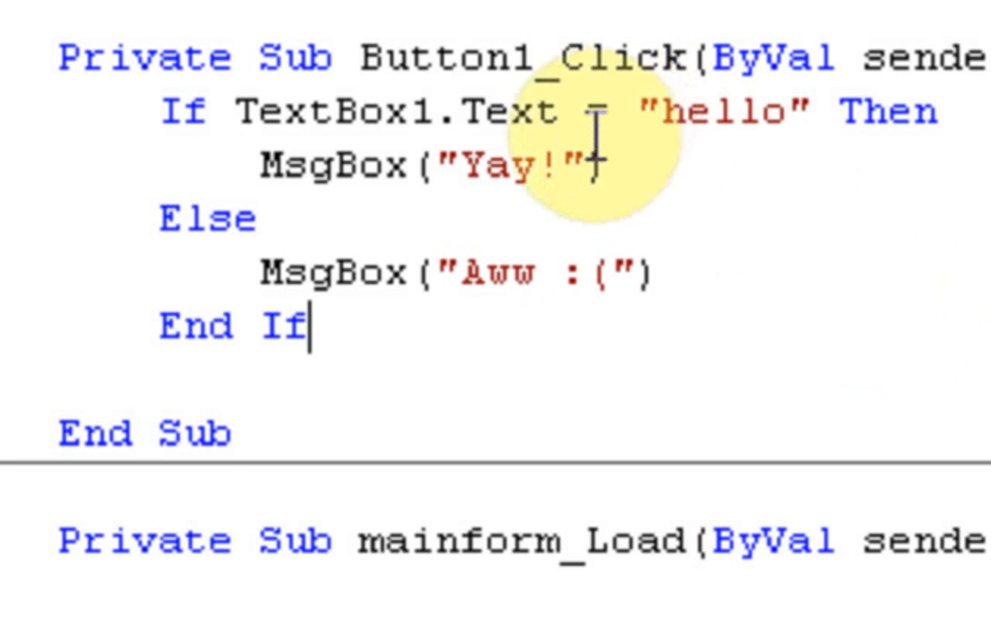
left_click(640, 112)
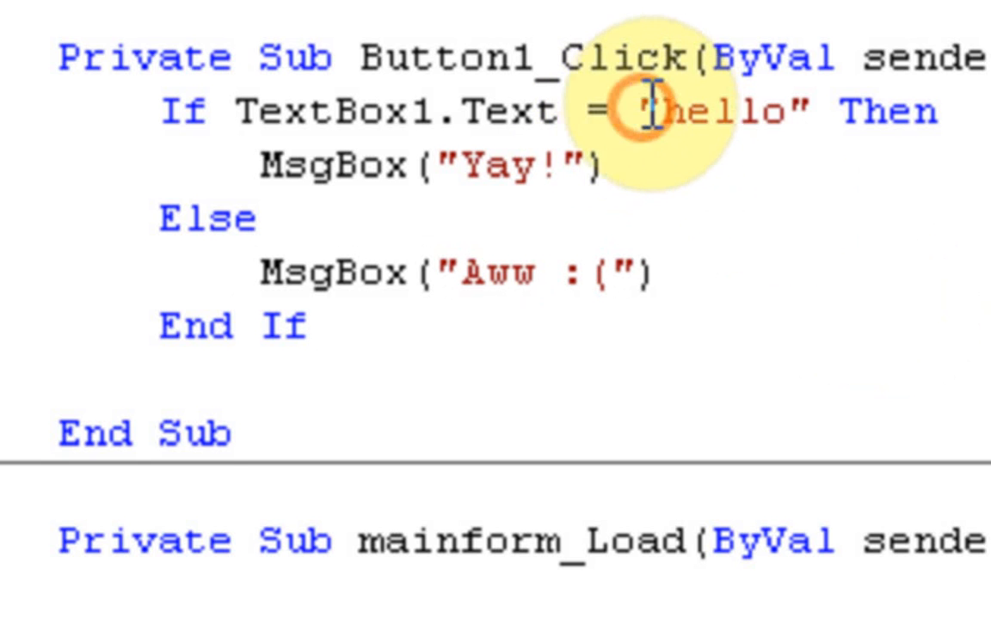
double_click(723, 112)
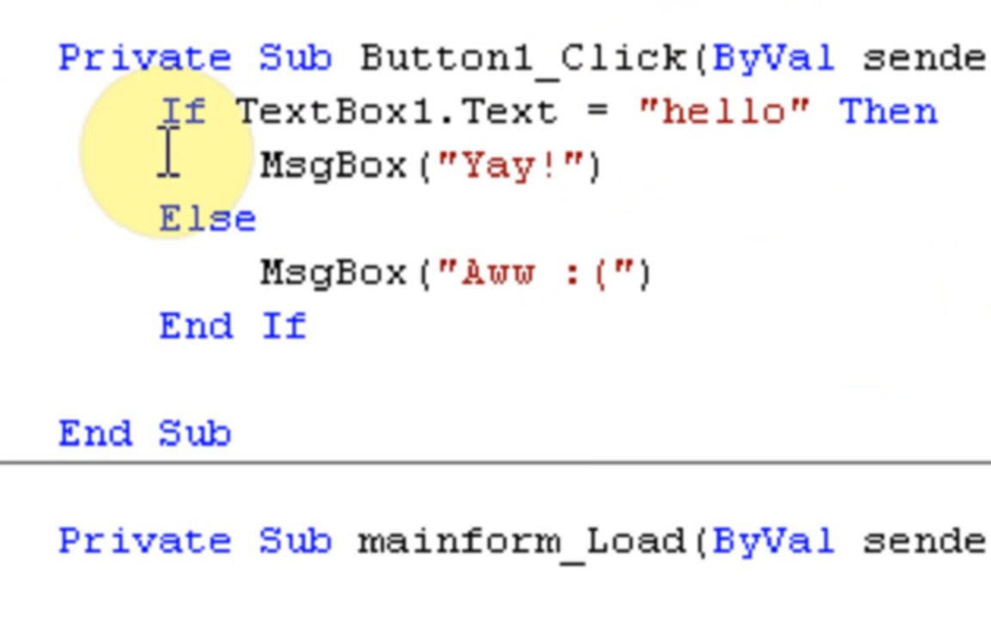
mouse_move(202, 288)
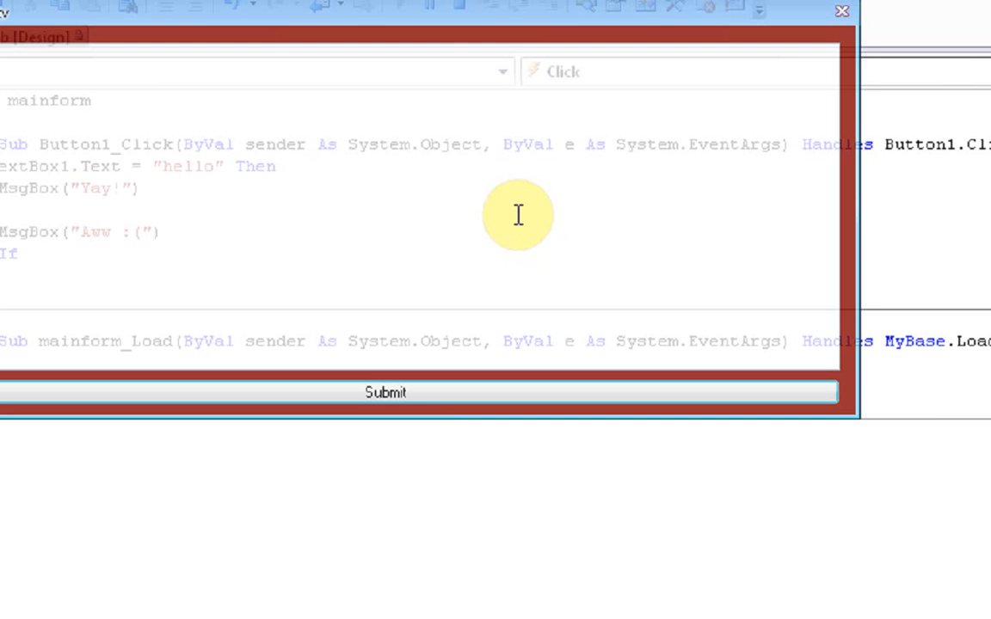
mouse_move(486, 35)
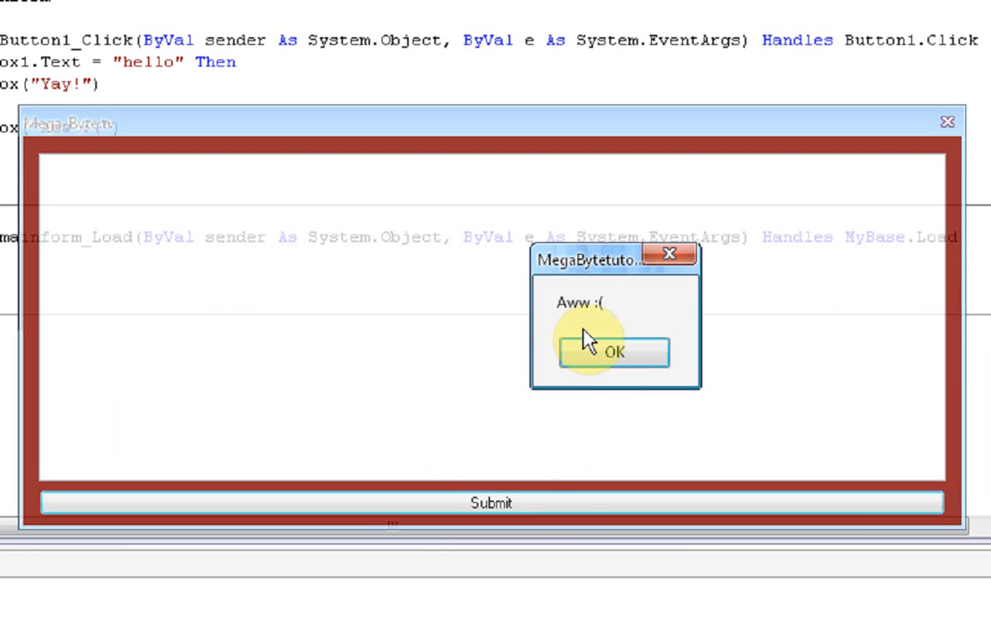
Dismiss the "Aww :(" and then the "Yay!" message boxes while testing the form.
left_click(612, 353)
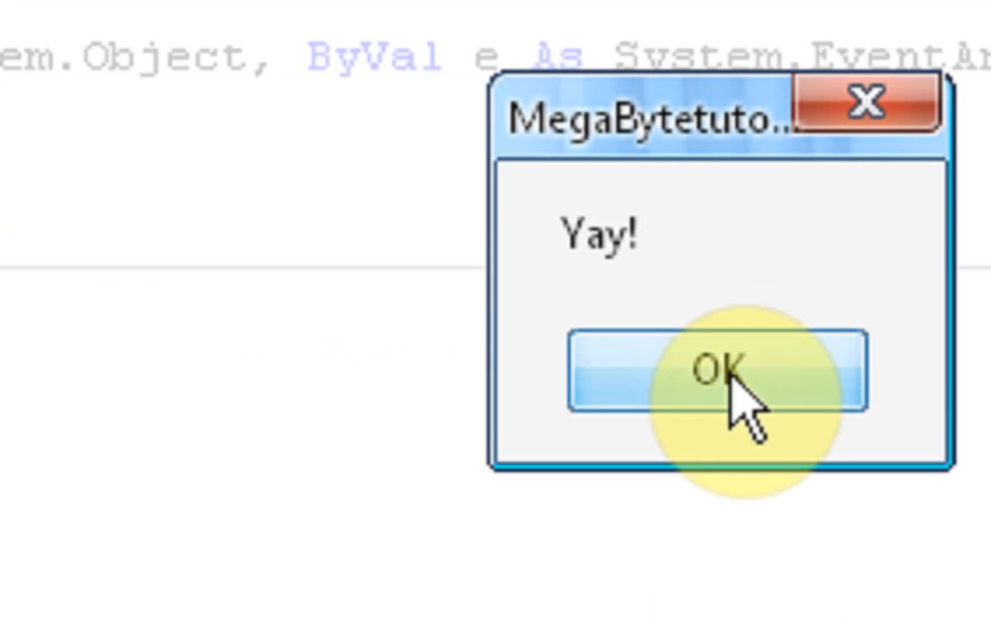
left_click(721, 371)
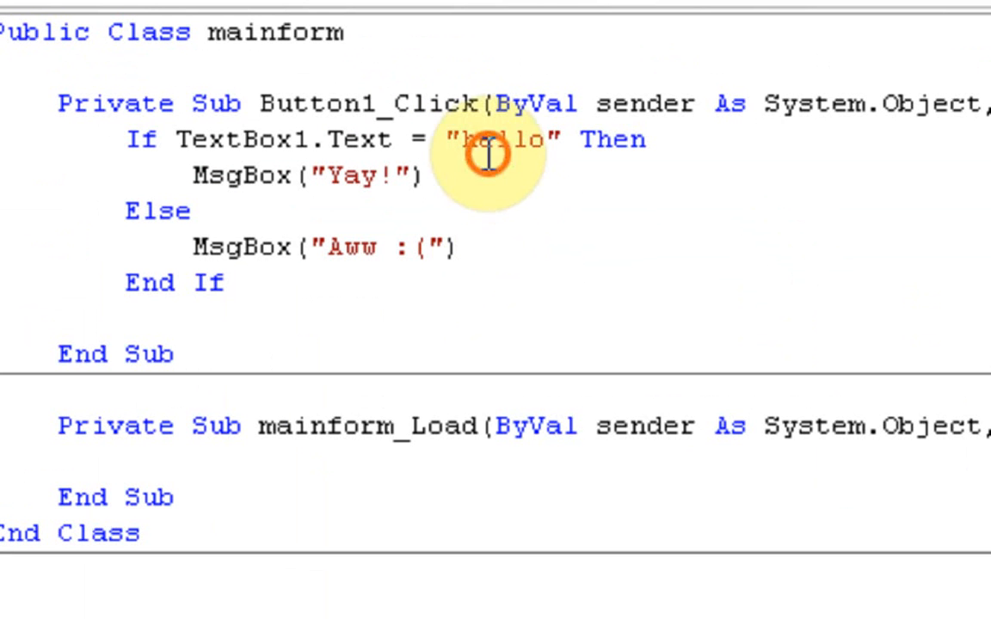
mouse_move(503, 163)
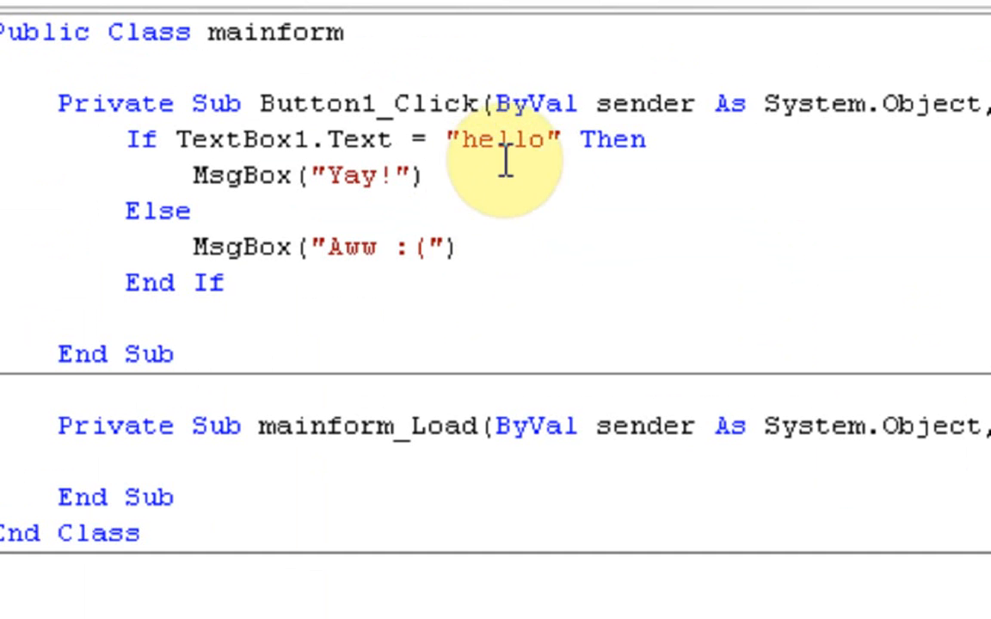
mouse_move(340, 117)
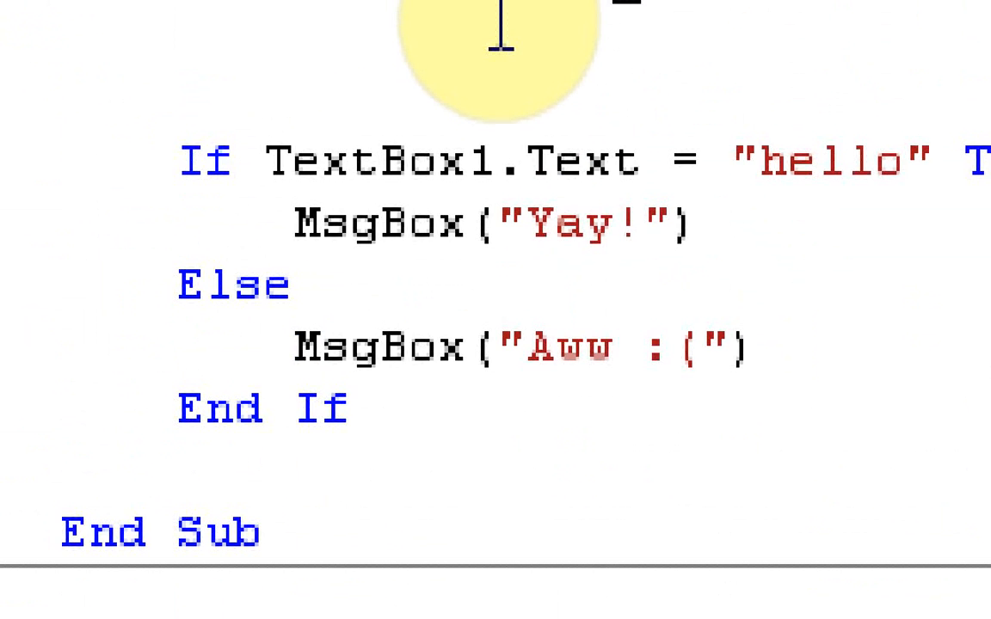
Declare number and number2 As Integer in Button1_Click.
type("If")
type("Dim")
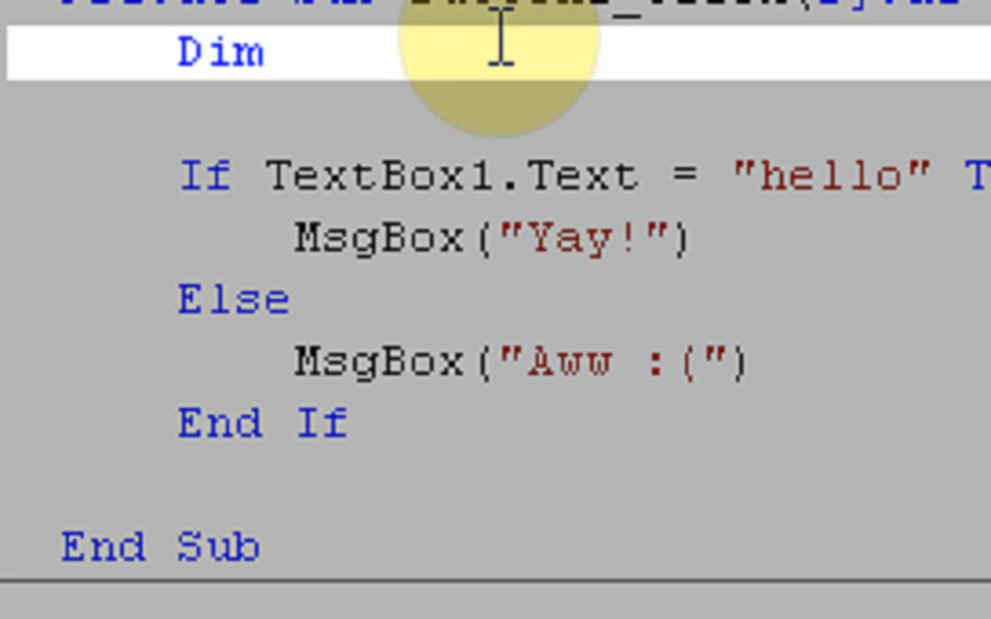
type("number As")
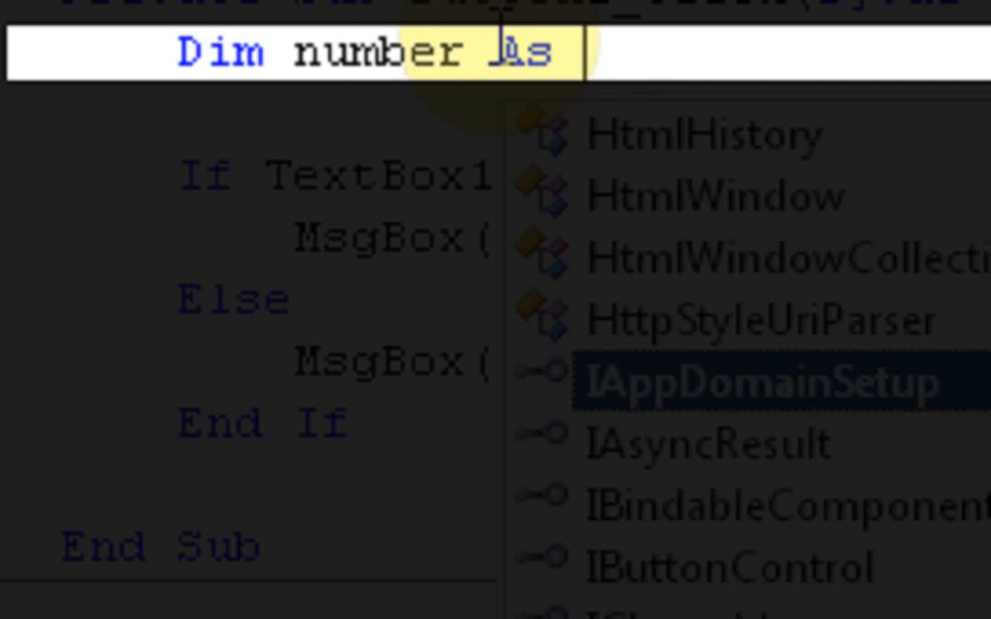
type("Integer")
type("Dim number2 as")
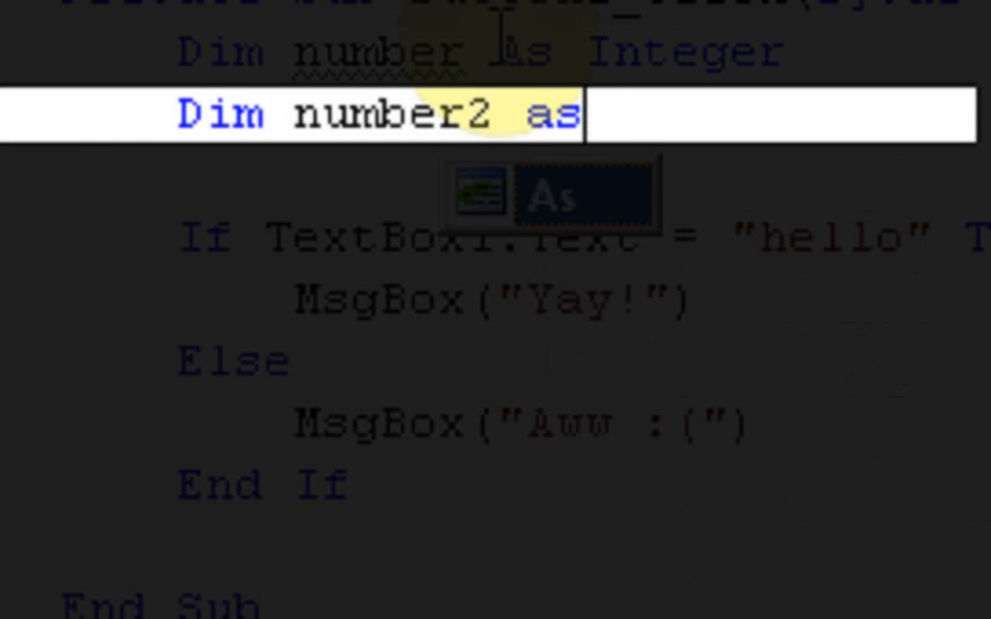
type("integer")
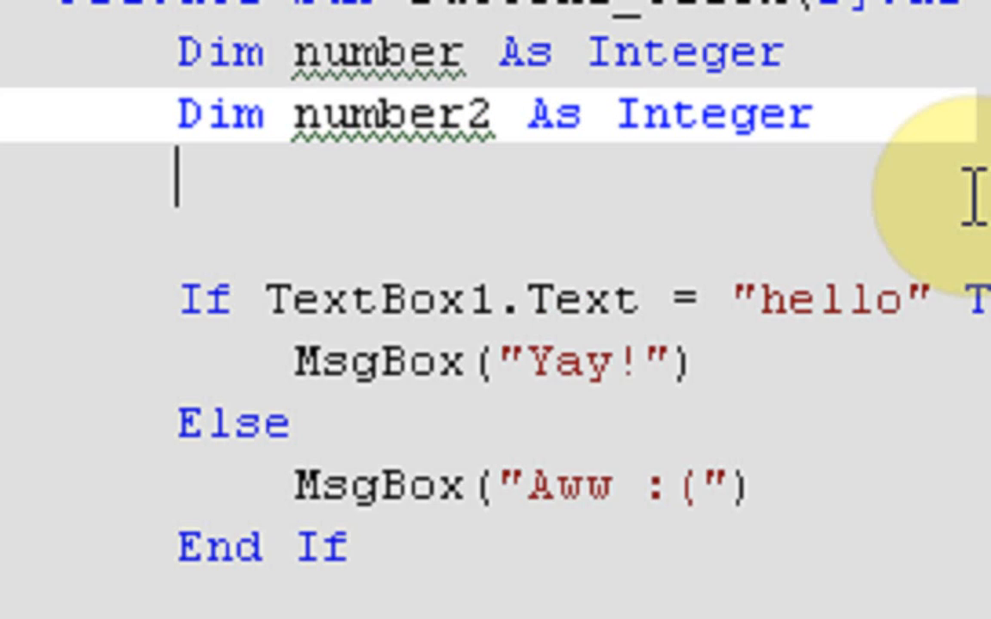
Assign number = "1" and number2 = "2".
type("number")
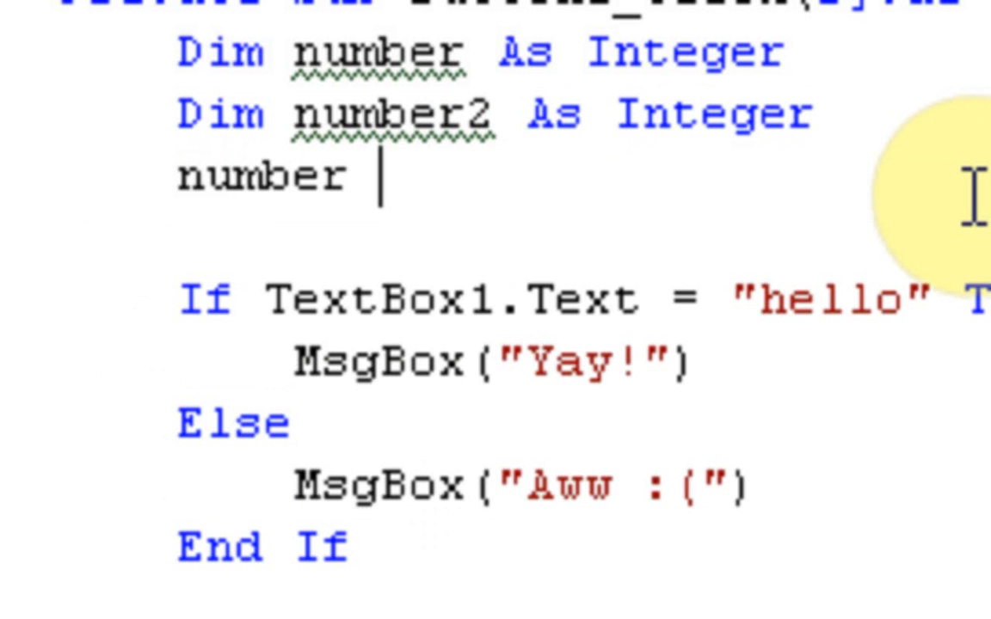
type("= 1")
left_click(559, 241)
type("nu")
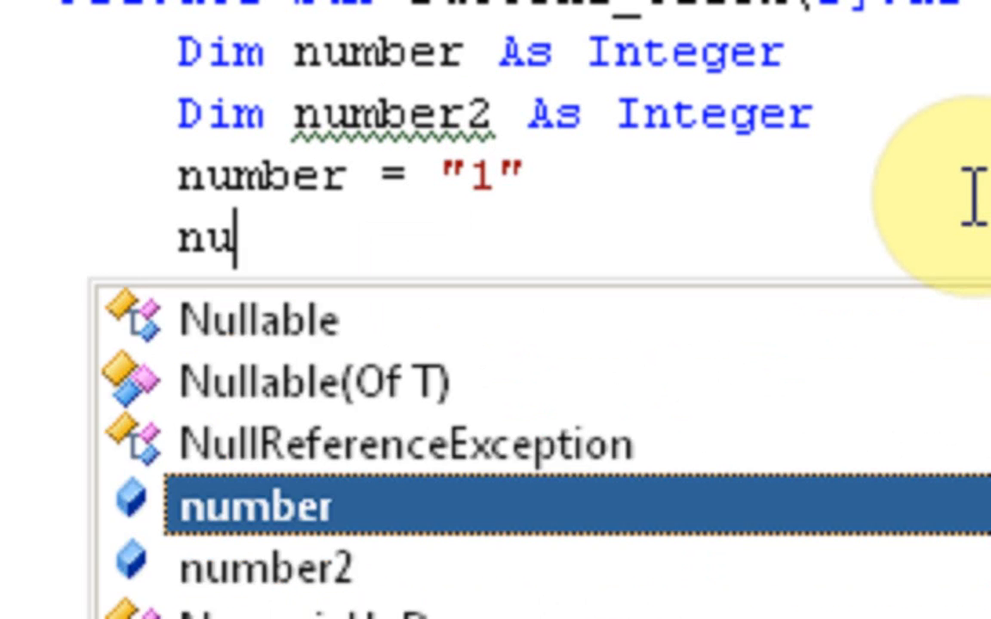
type("mber2")
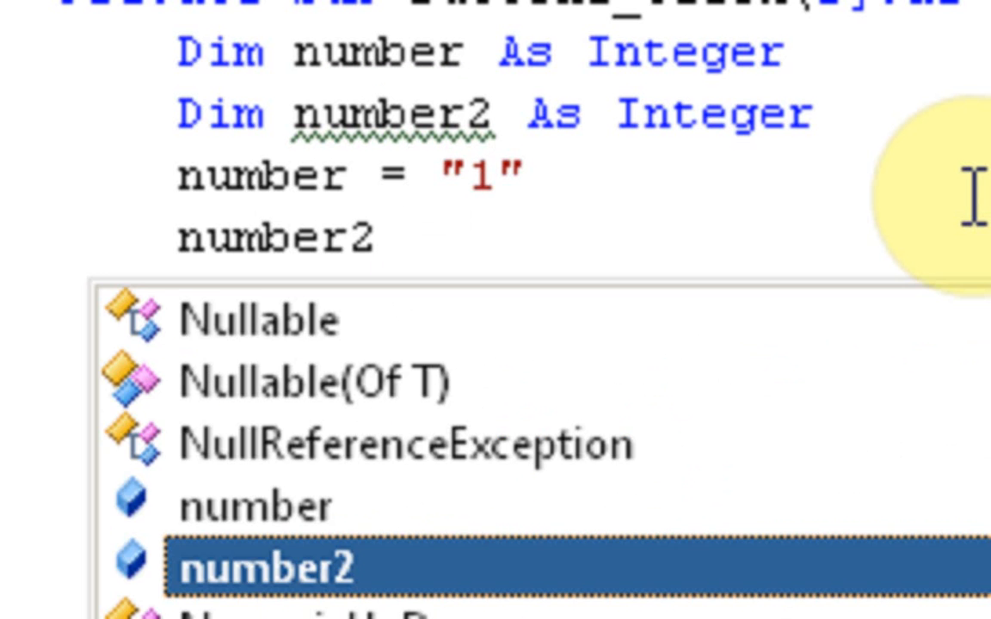
type("= \"2\"")
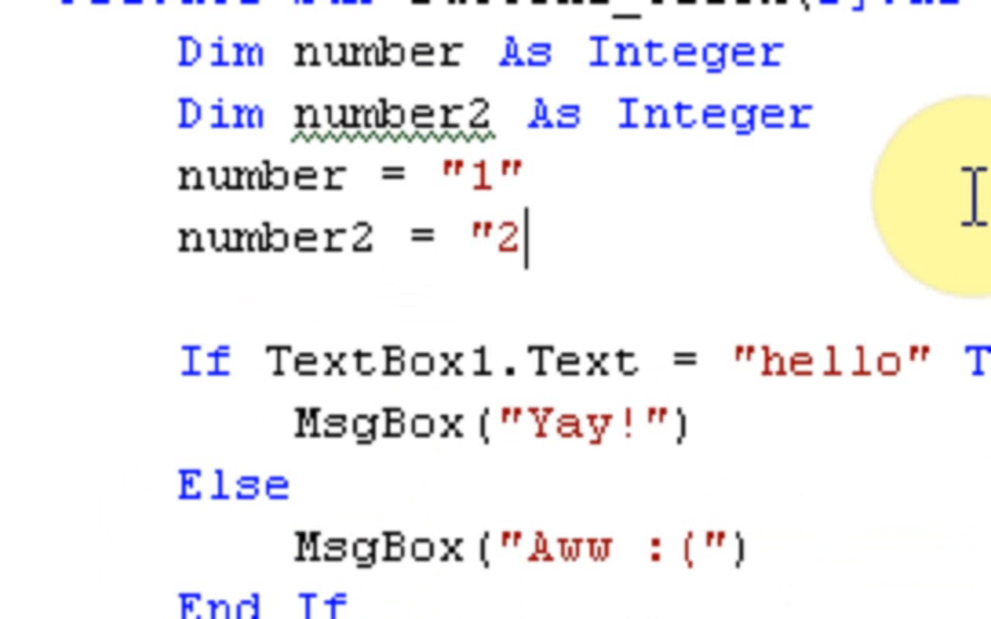
type("\"")
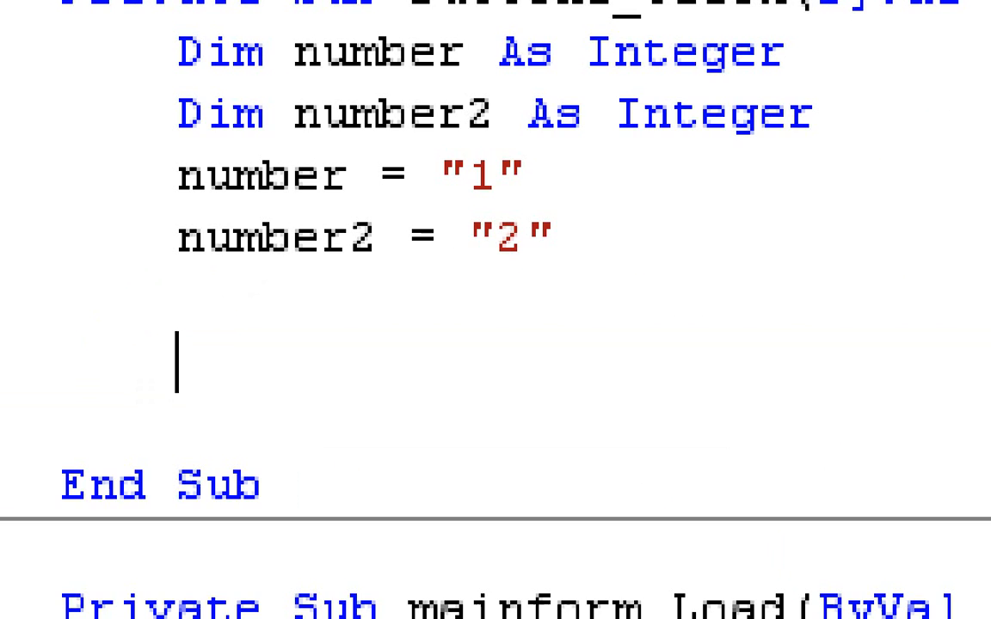
Write If TextBox1.Text = number + number2 Then MsgBox("Yay!"), Else MsgBox("Aww :(").
type("If textBox1.t")
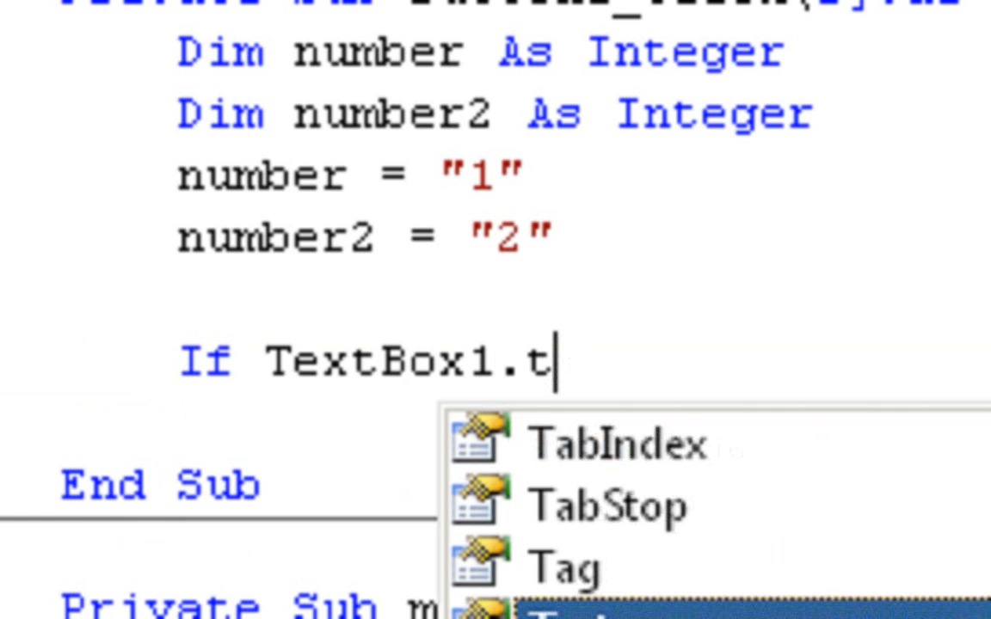
type("ext =")
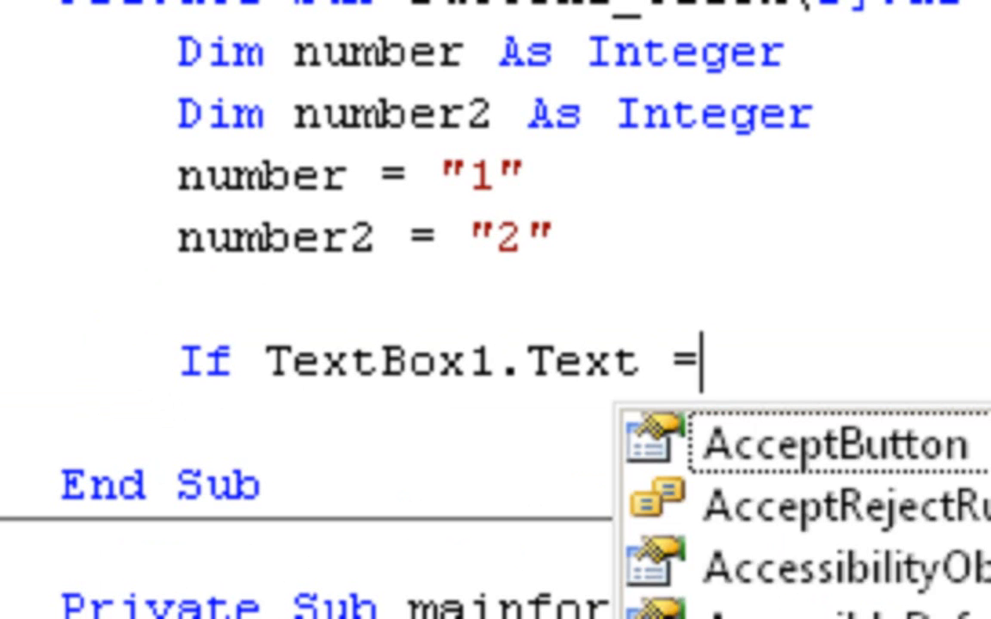
type("number")
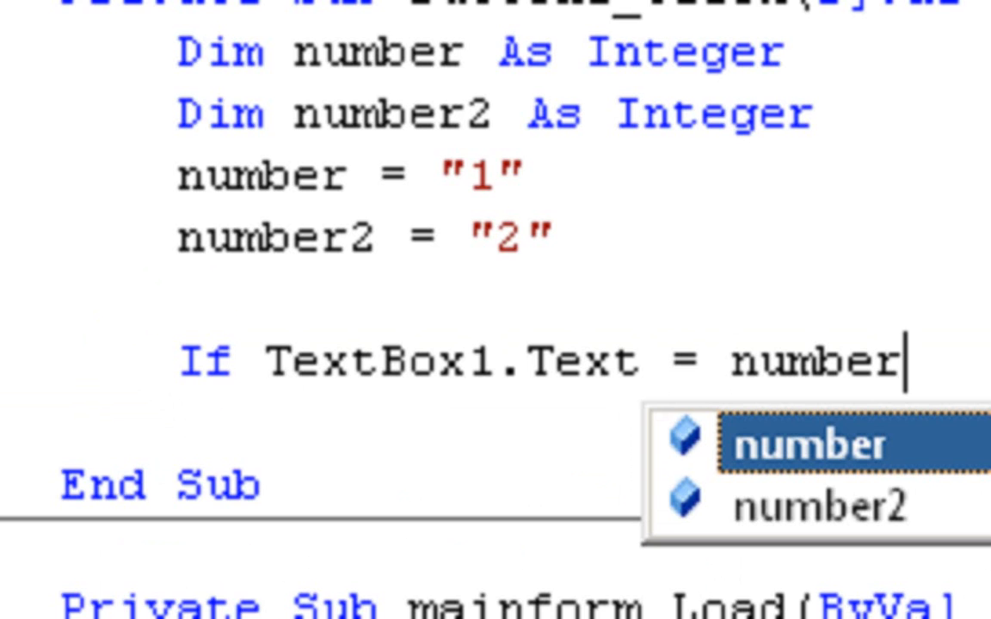
type("+number2")
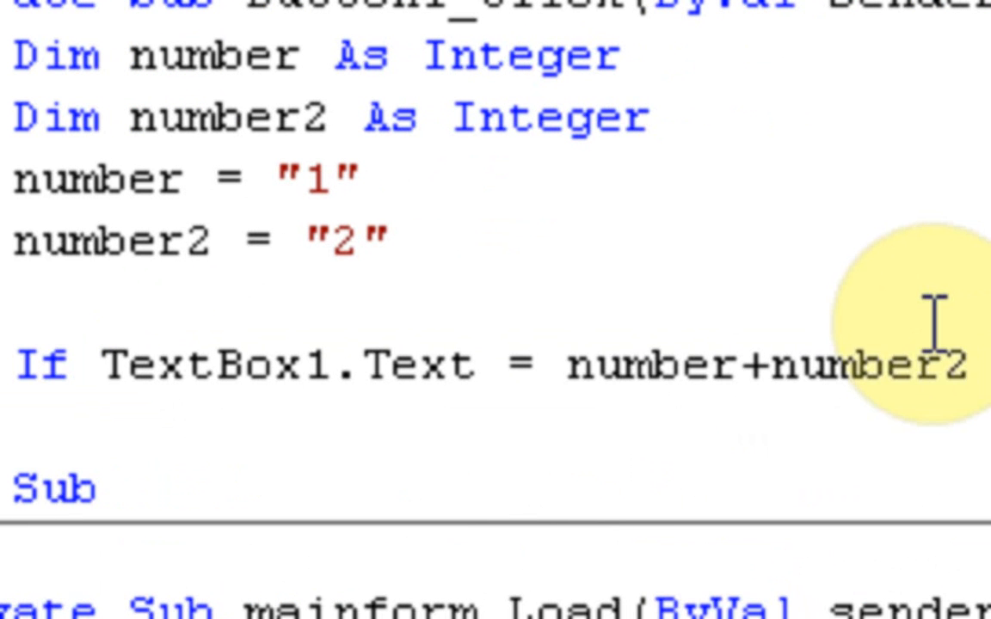
type("msgb")
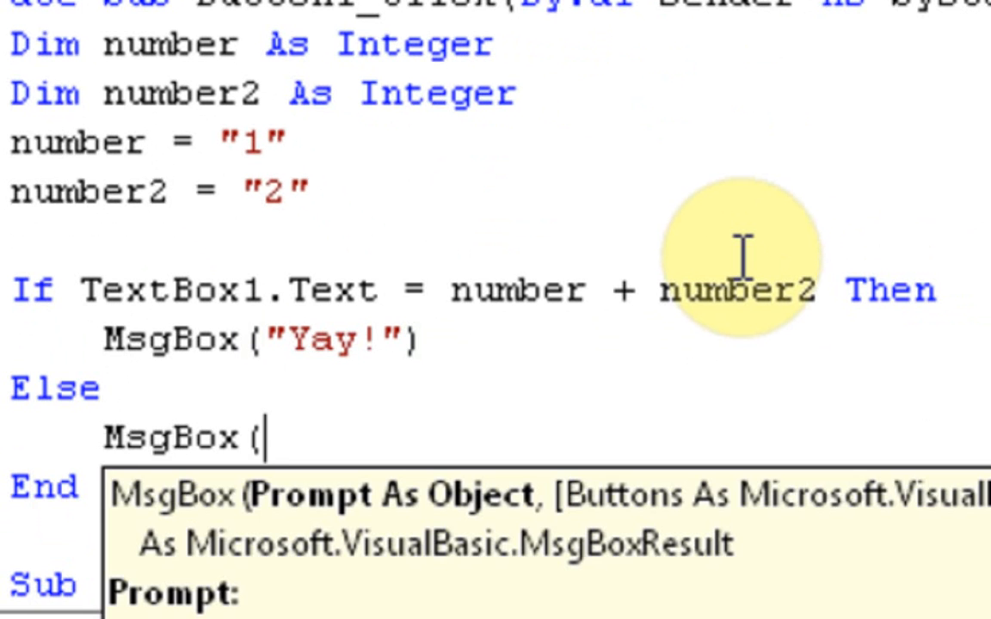
type("\"Aww :")
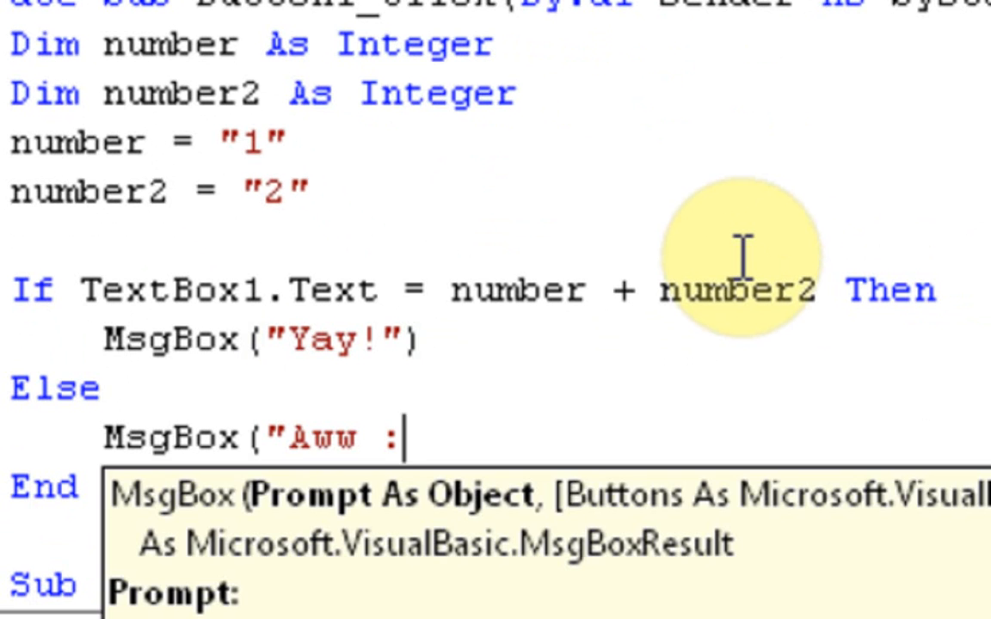
type("(\")")
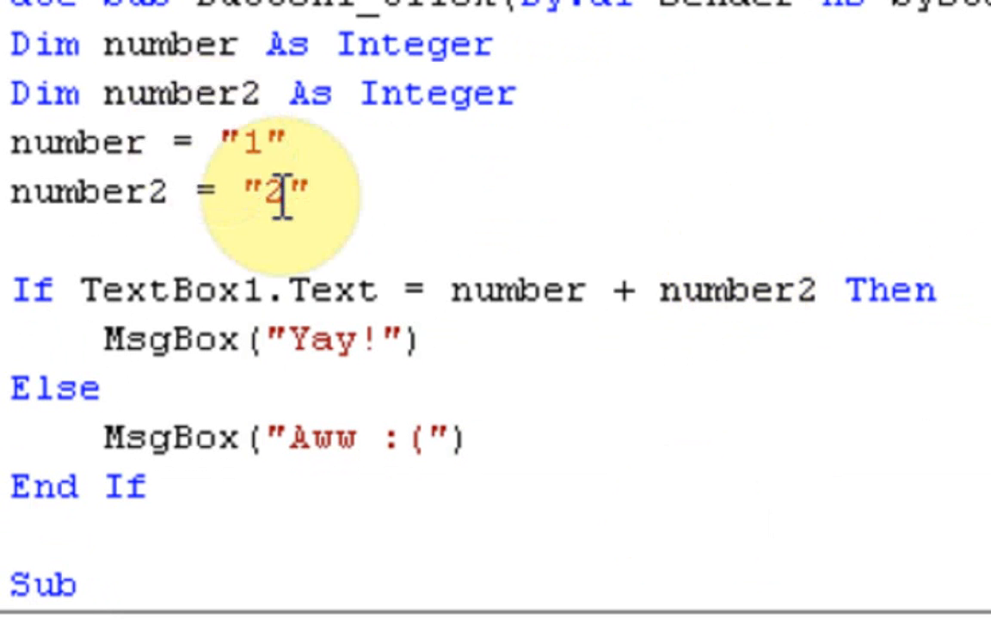
mouse_move(150, 108)
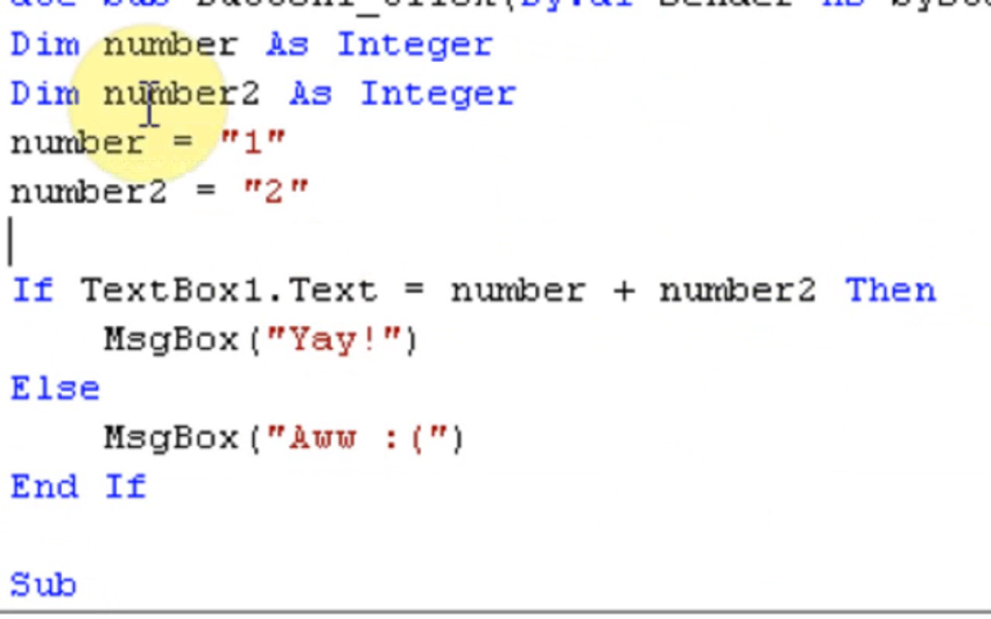
mouse_move(847, 370)
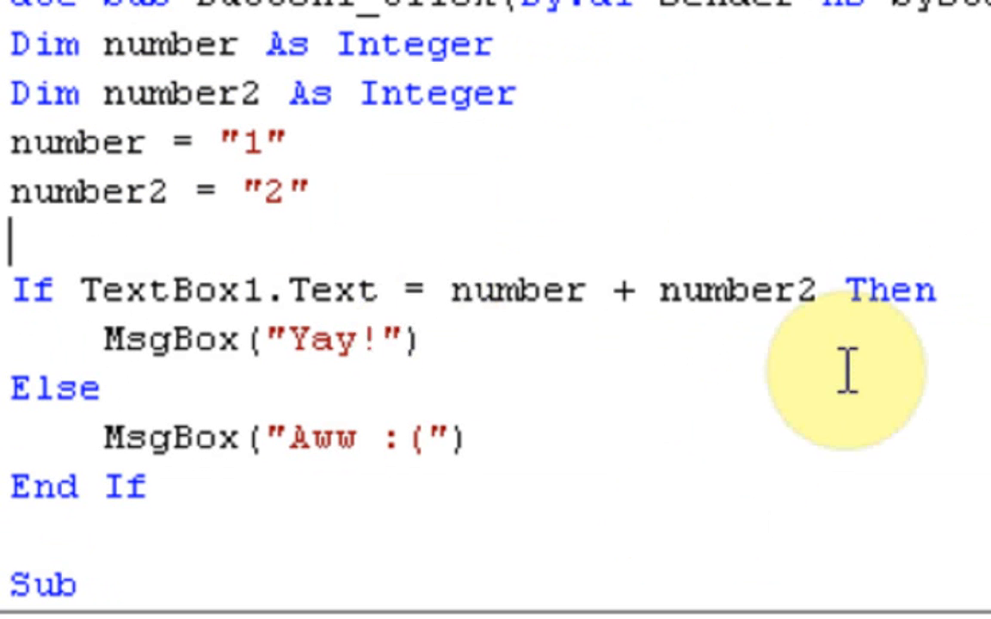
mouse_move(867, 250)
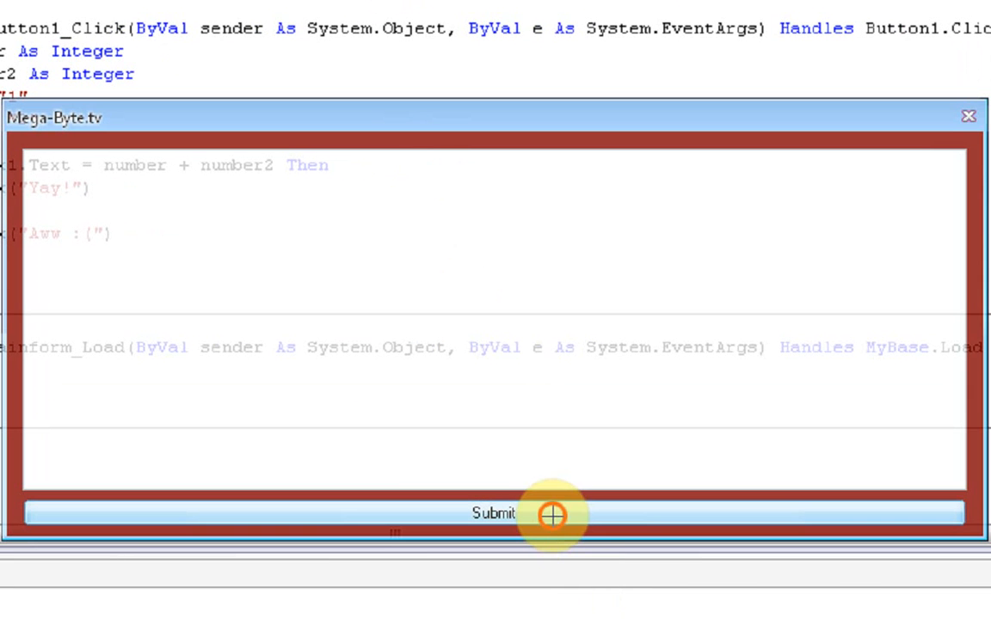
Submit the running form, triggering an error on the If comparison line.
left_click(493, 512)
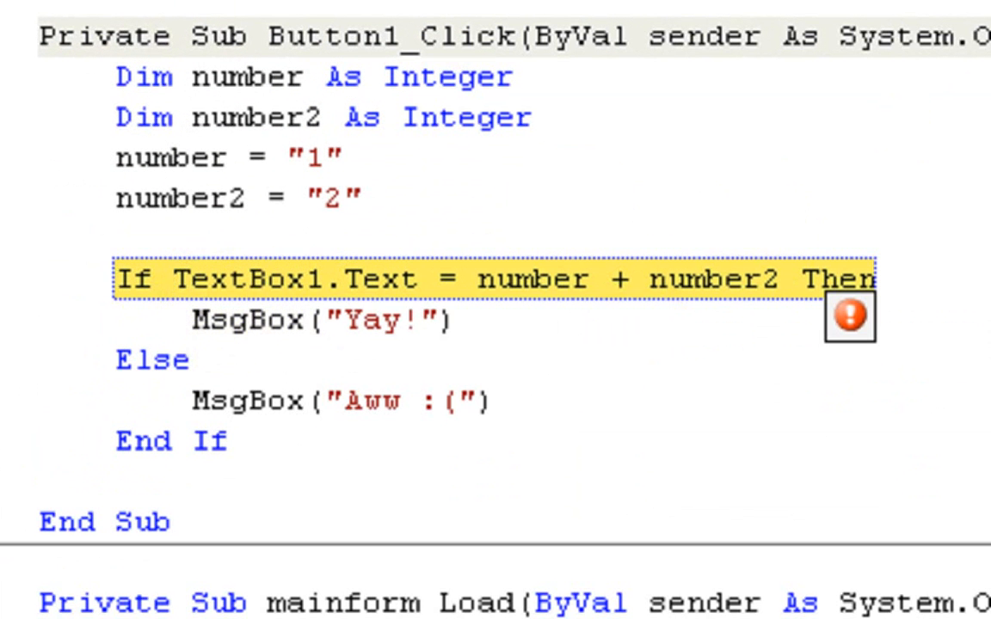
Change number and number2 from Integer to String and unquote the values 1 and 2.
scroll("down", 3)
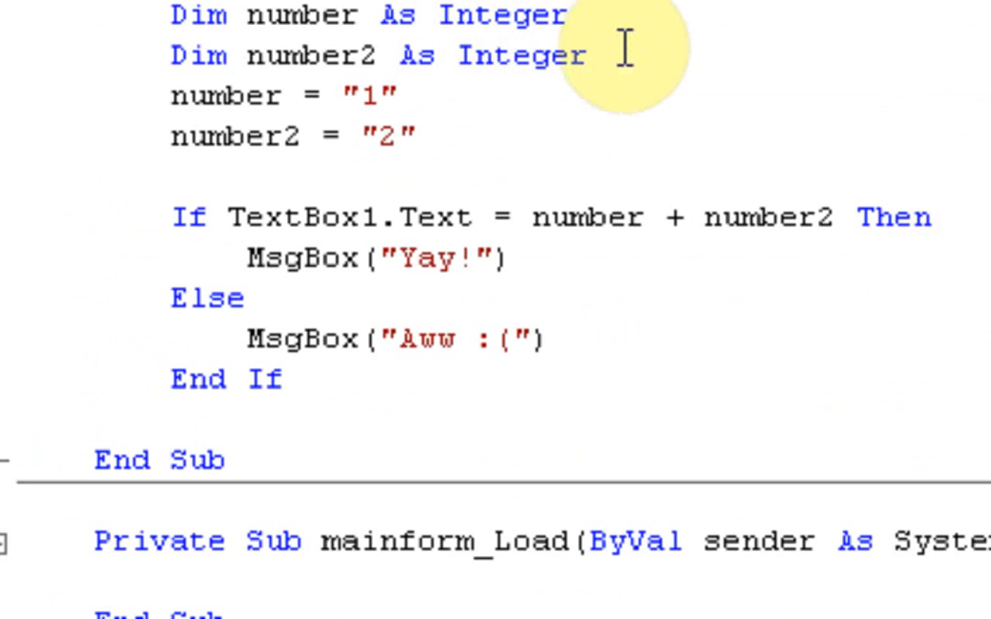
double_click(521, 55)
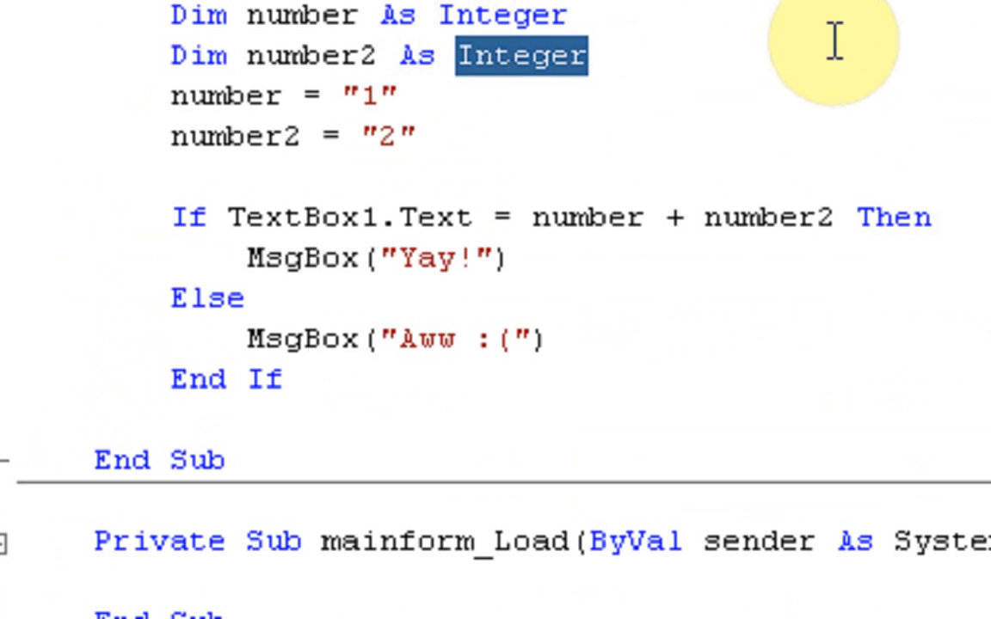
type("strings")
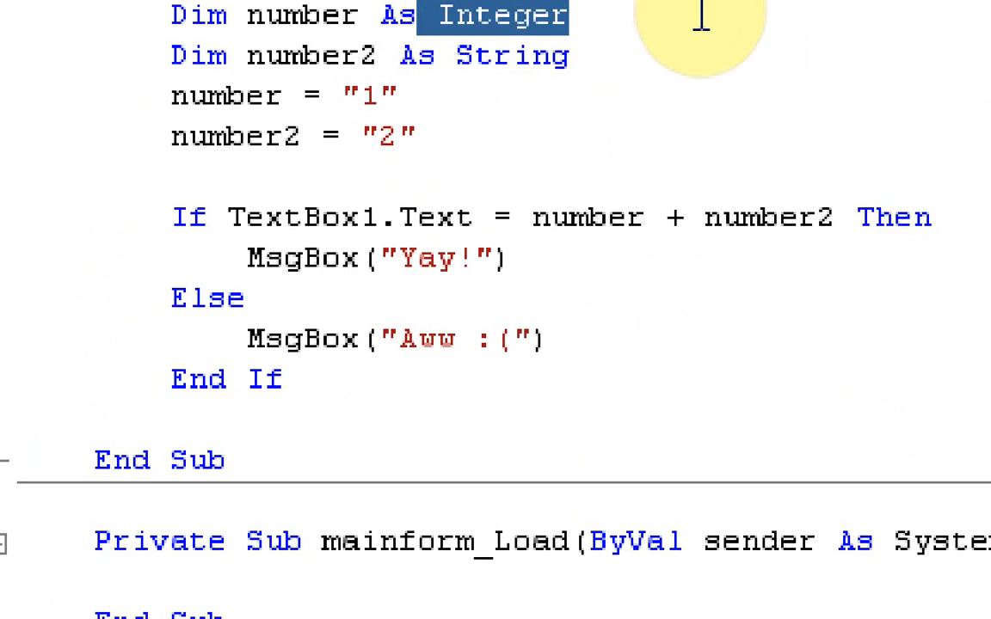
type("strin")
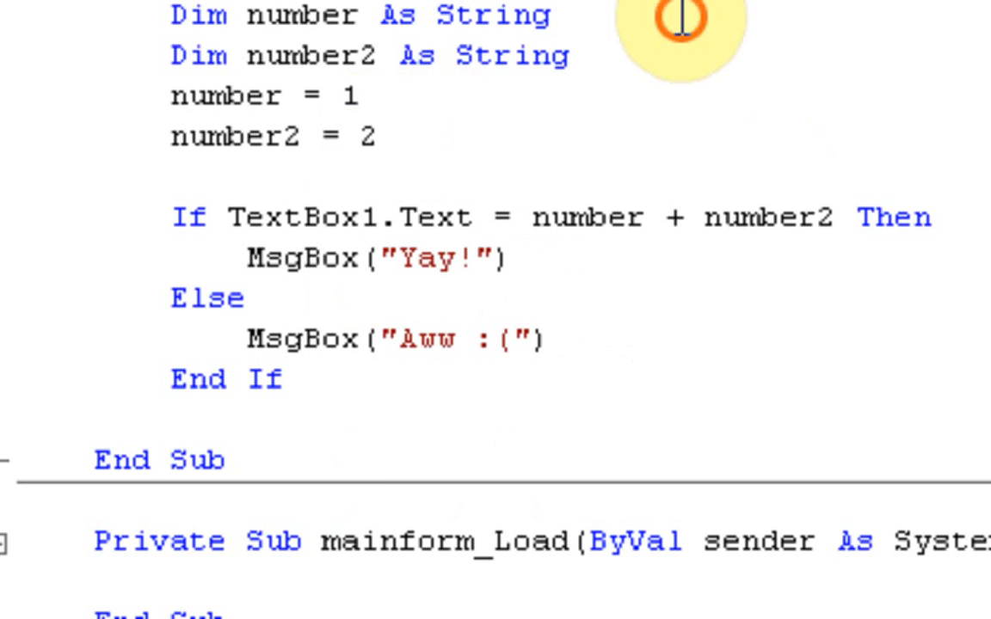
mouse_move(731, 253)
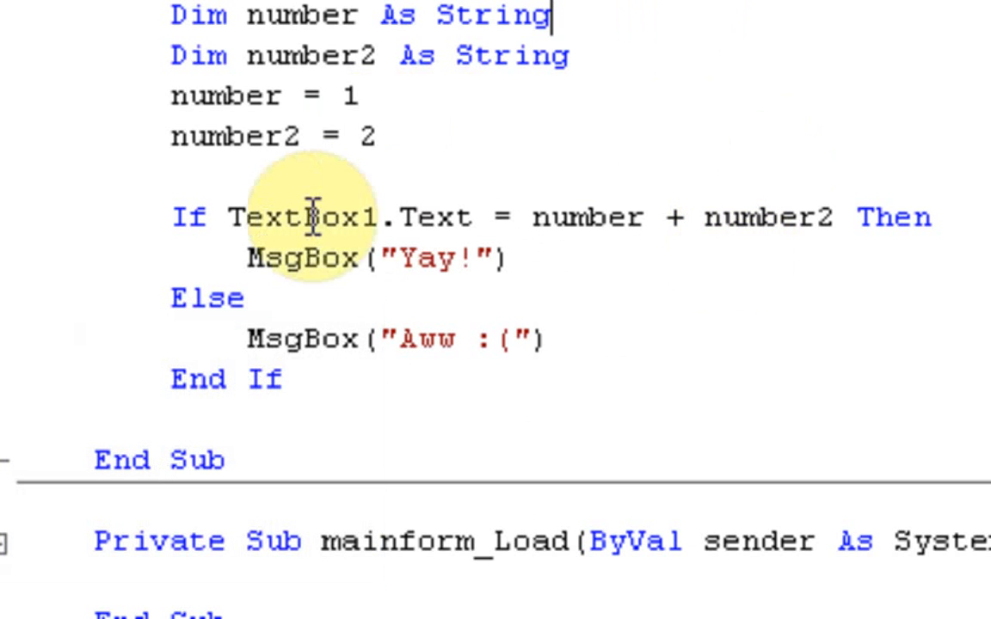
mouse_move(375, 262)
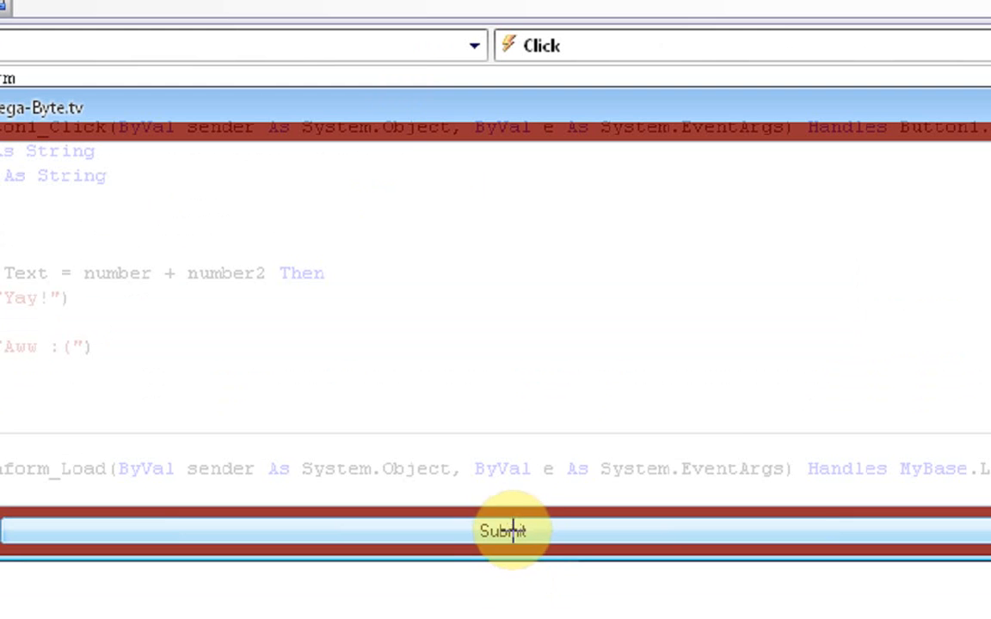
Submit empty for "Aww :(", then with 12 for "Yay!", dismissing each message.
left_click(503, 531)
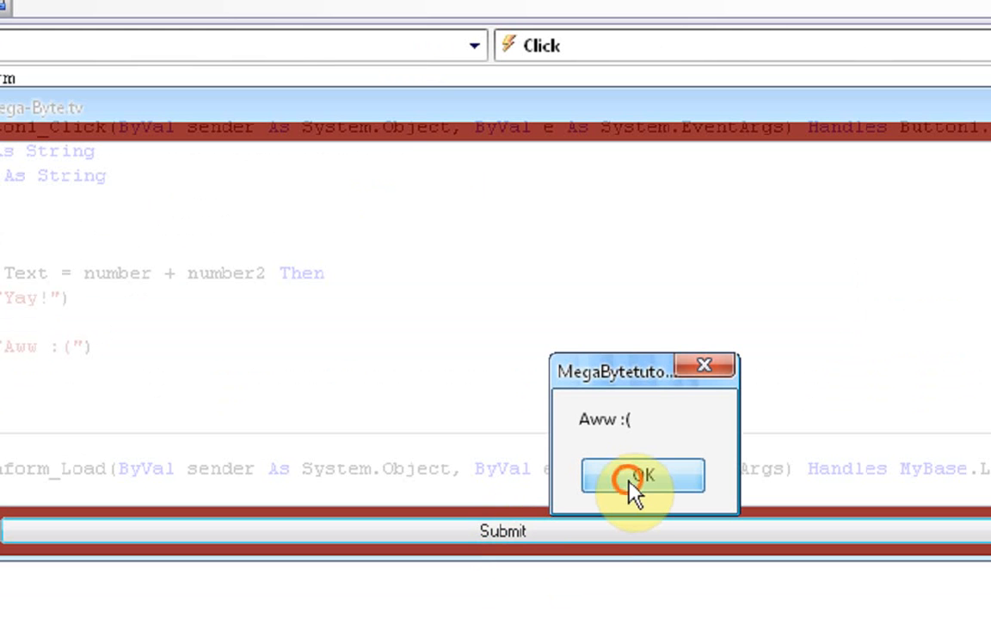
left_click(642, 475)
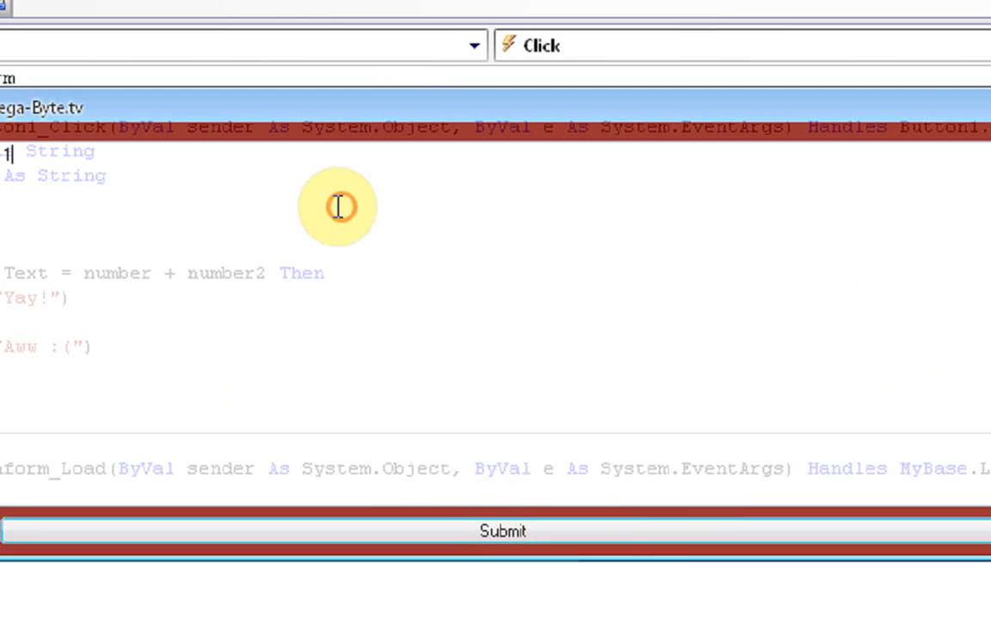
left_click(502, 532)
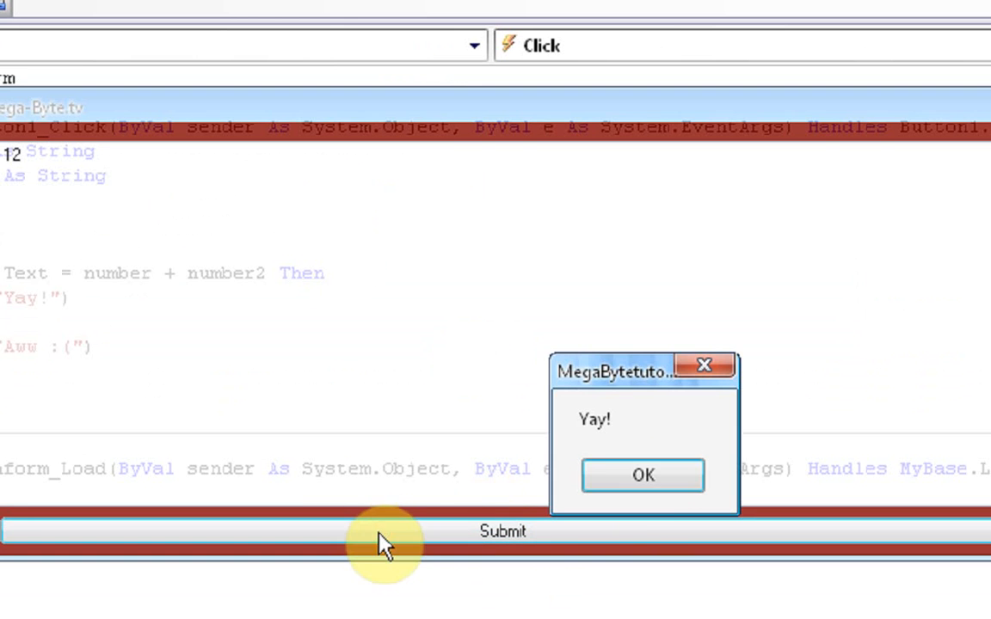
left_click(643, 475)
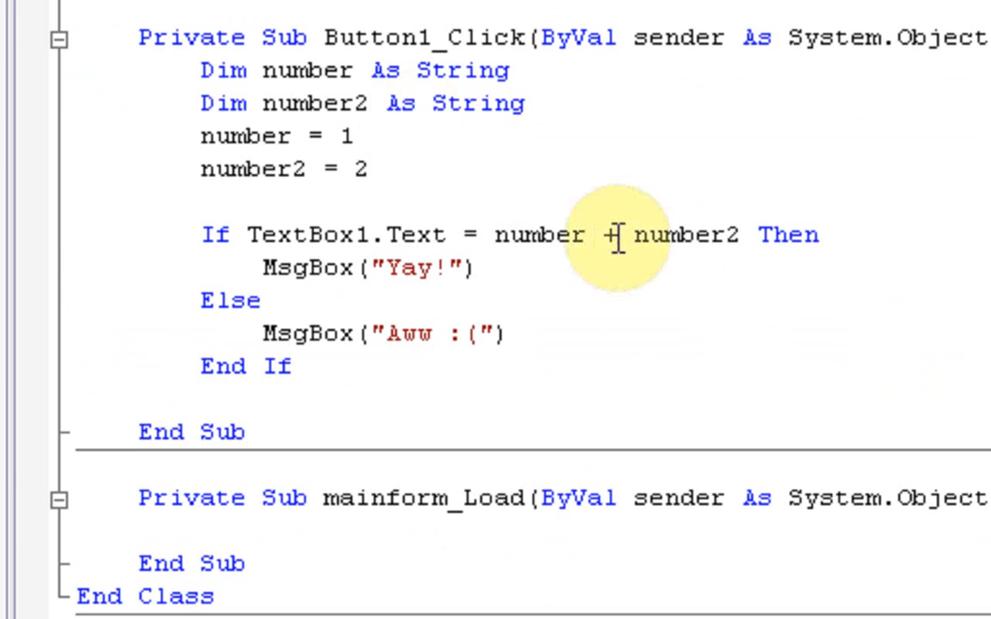
type(".")
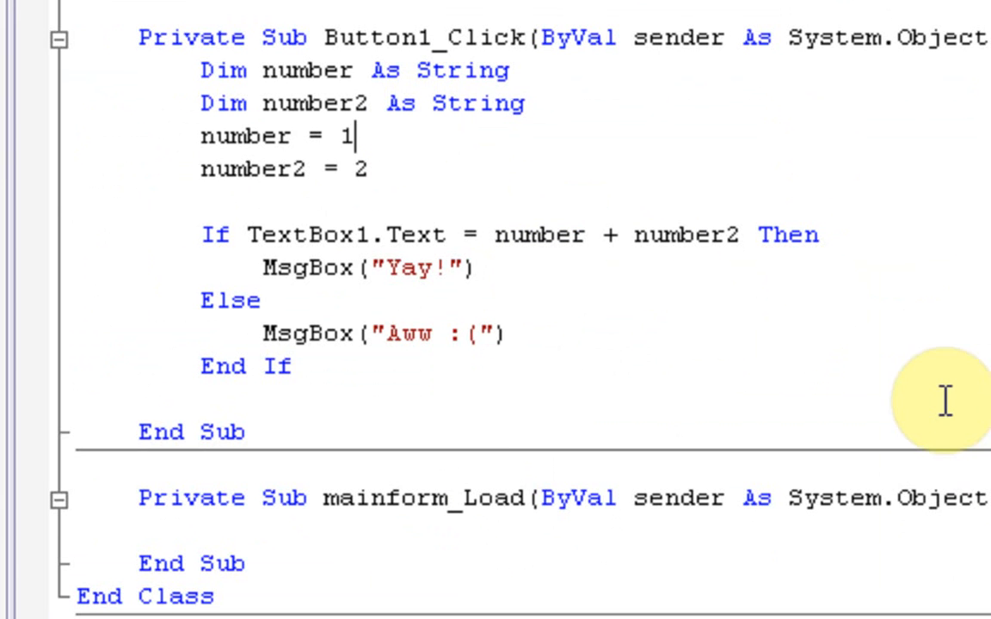
mouse_move(764, 258)
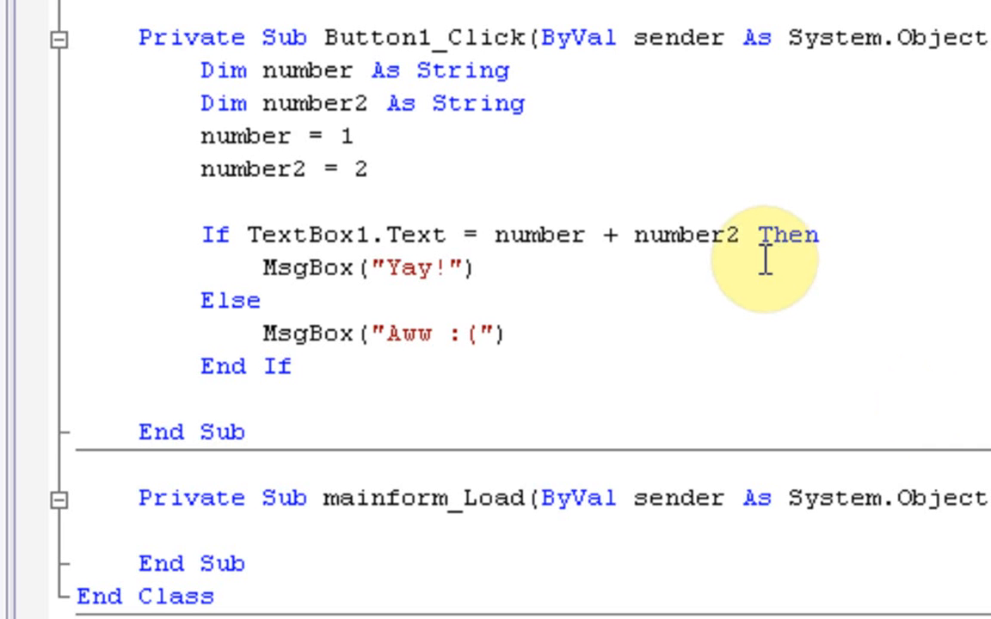